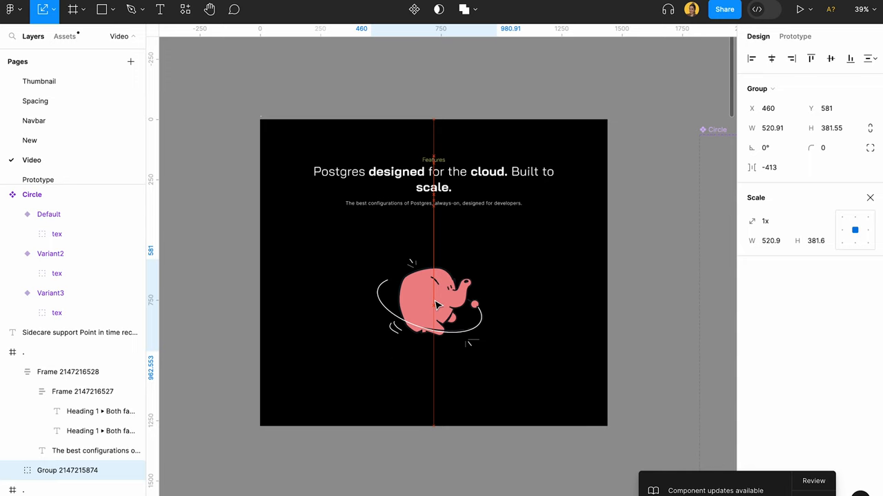
Step: Move the 'Sidecare support…' text line to X 8582, Y 1793, just above the dark frame
left_click(433, 305)
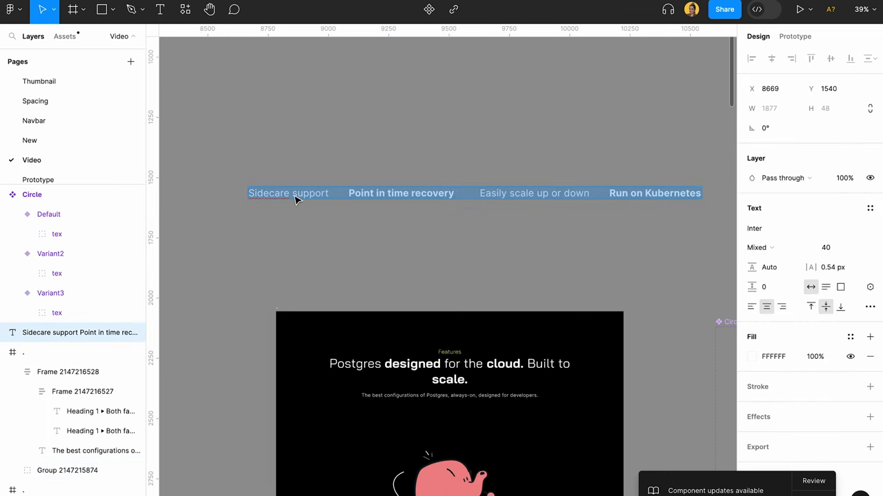
left_click(289, 193)
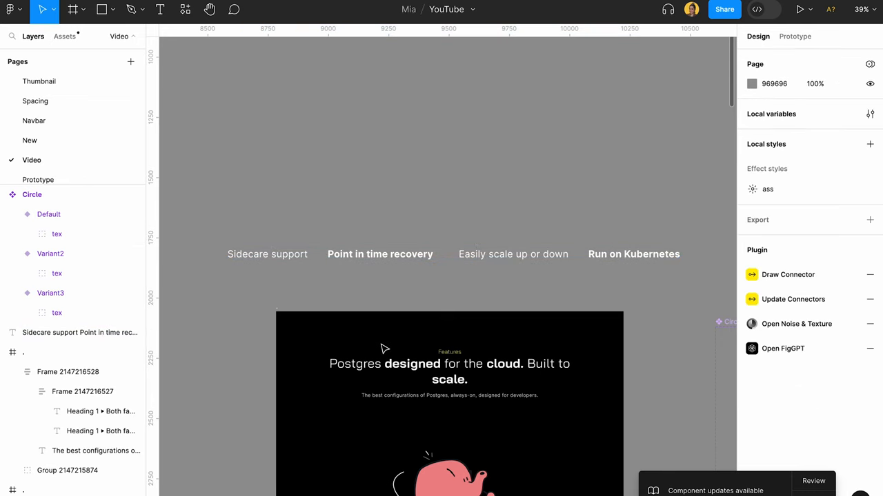
left_click(266, 254)
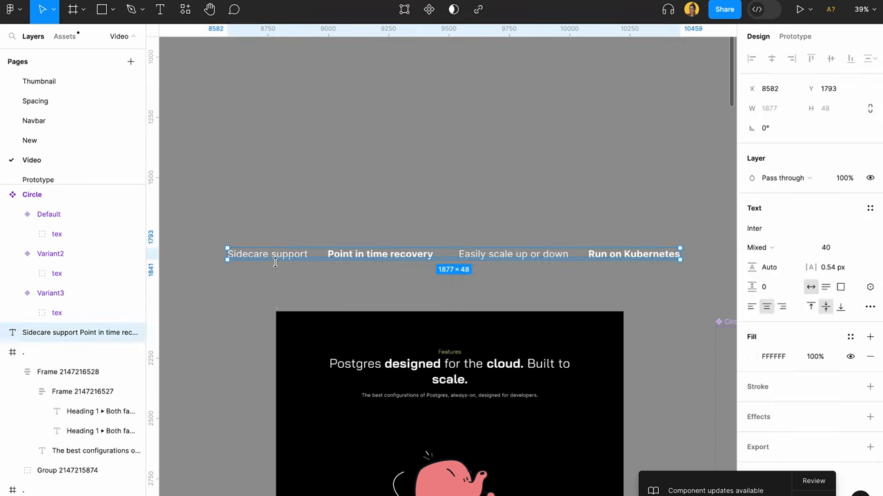
left_click(449, 138)
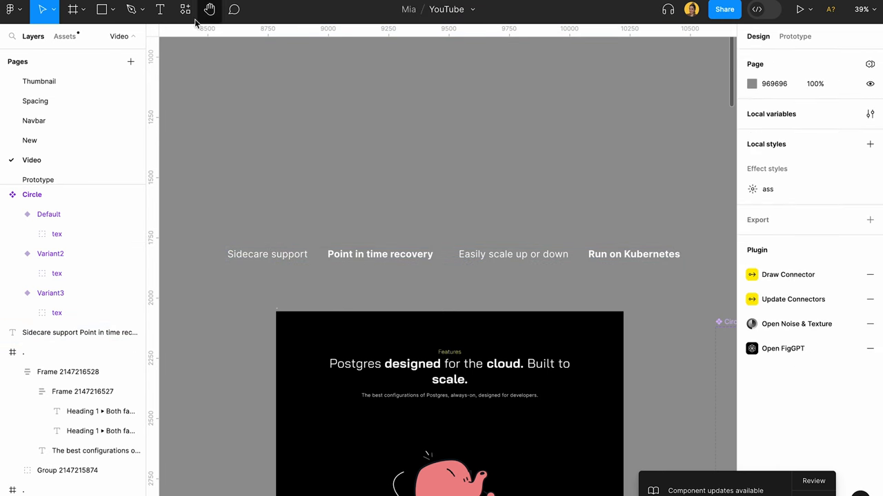
Step: Bring up the plugins list to run Type Tool on the feature text
left_click(185, 9)
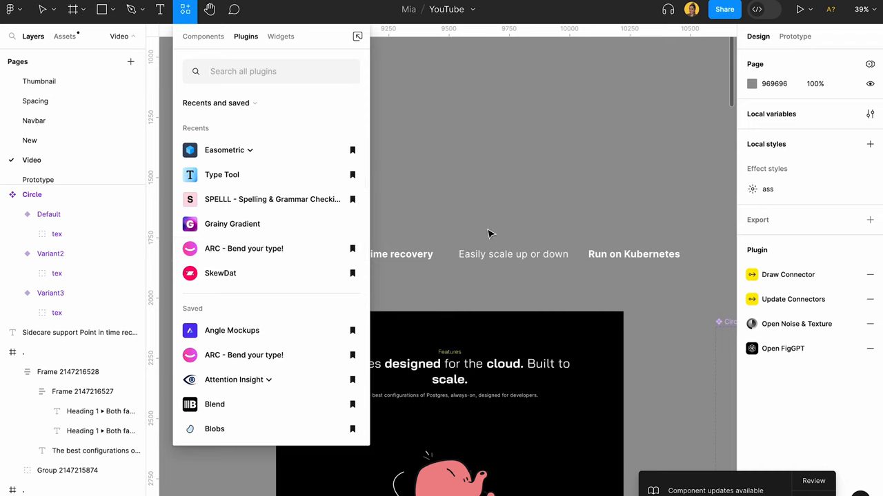
mouse_move(296, 249)
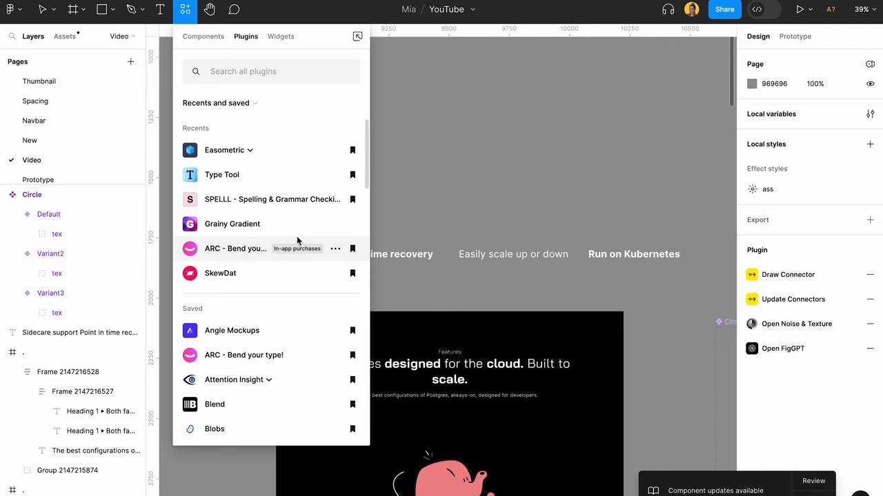
mouse_move(243, 245)
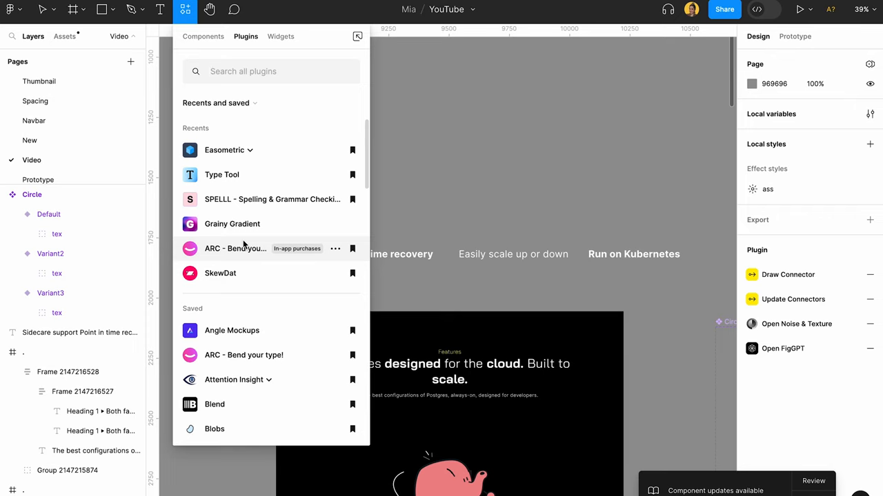
mouse_move(218, 249)
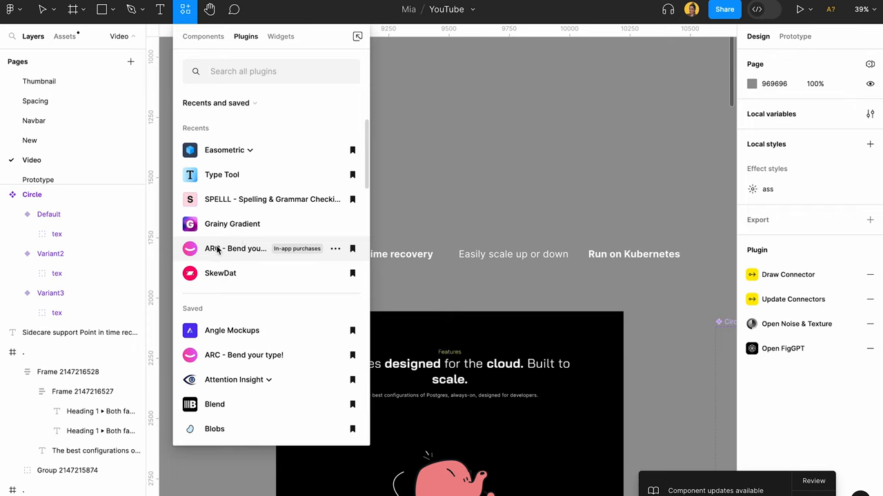
mouse_move(240, 174)
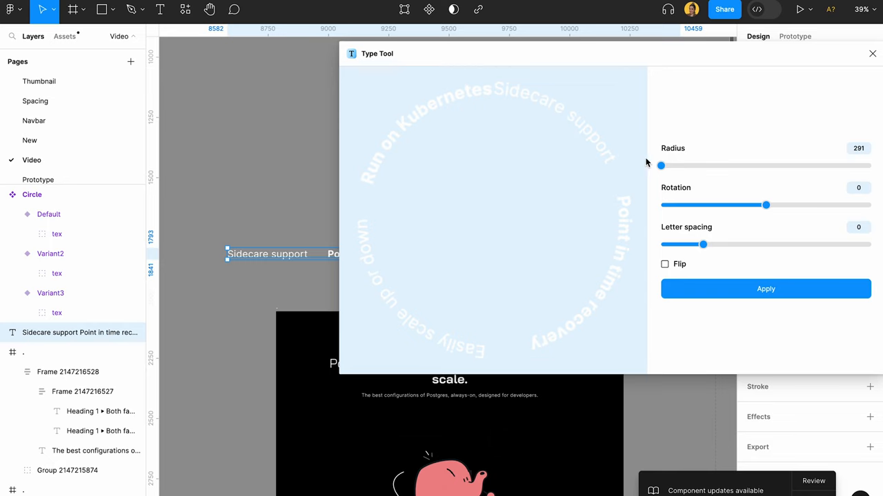
Step: Adjust the Type Tool ring radius to 302, then settle it at 291
left_click_drag(660, 165, 663, 165)
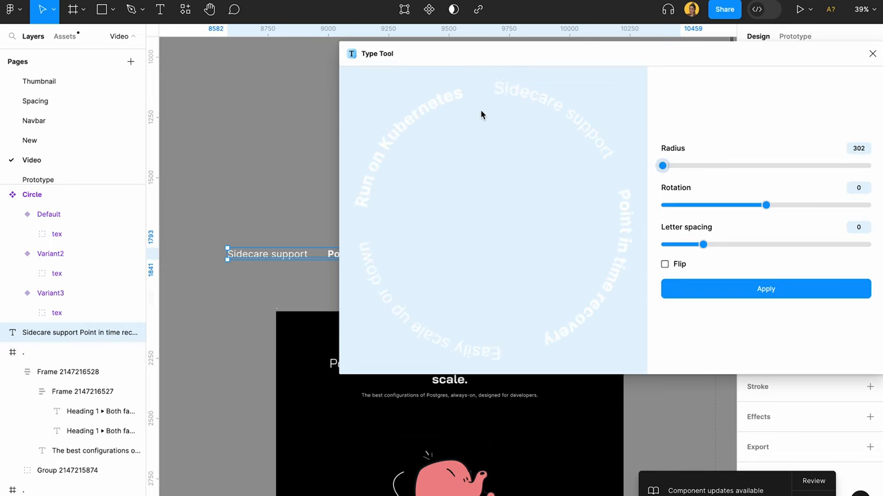
mouse_move(622, 211)
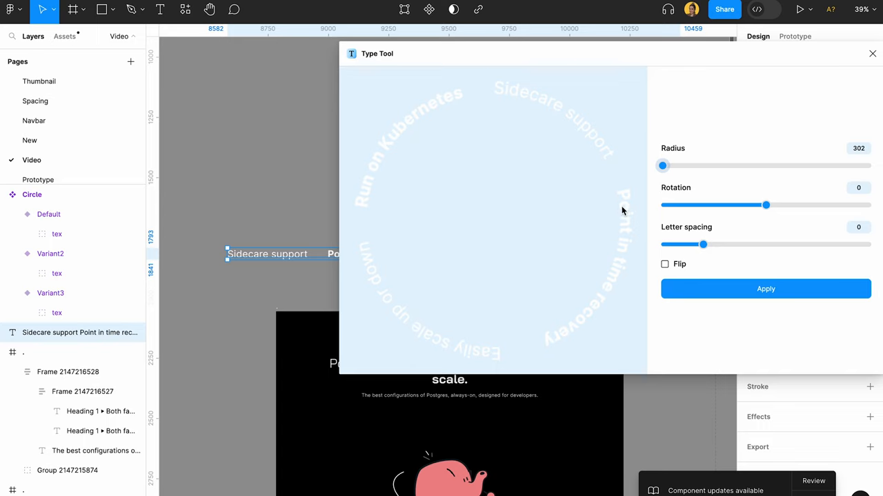
mouse_move(695, 169)
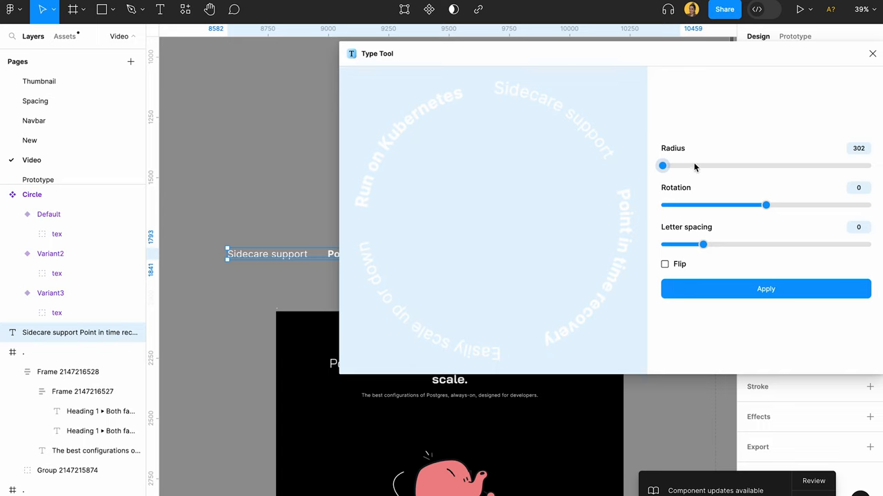
mouse_move(705, 217)
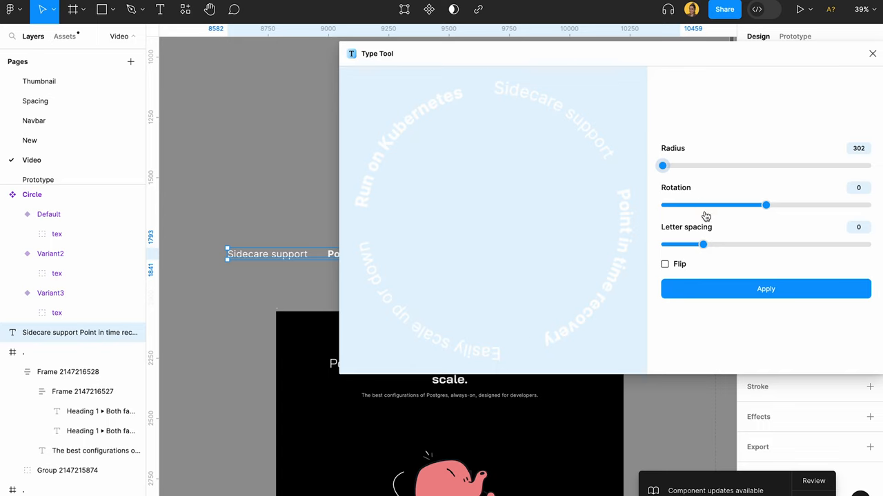
left_click_drag(663, 165, 660, 166)
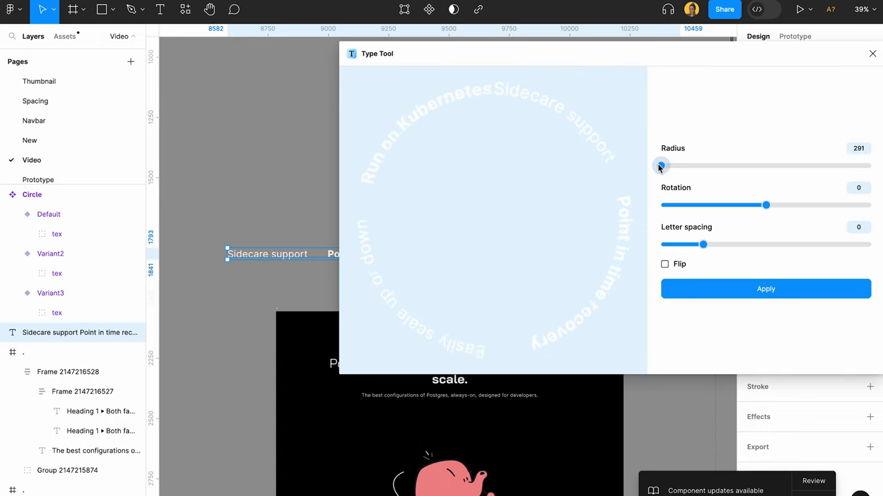
left_click_drag(659, 166, 664, 167)
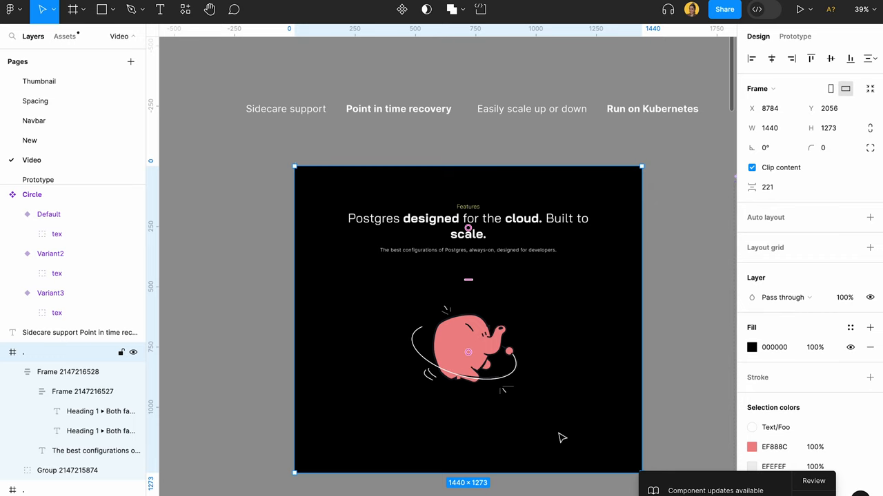
mouse_move(544, 426)
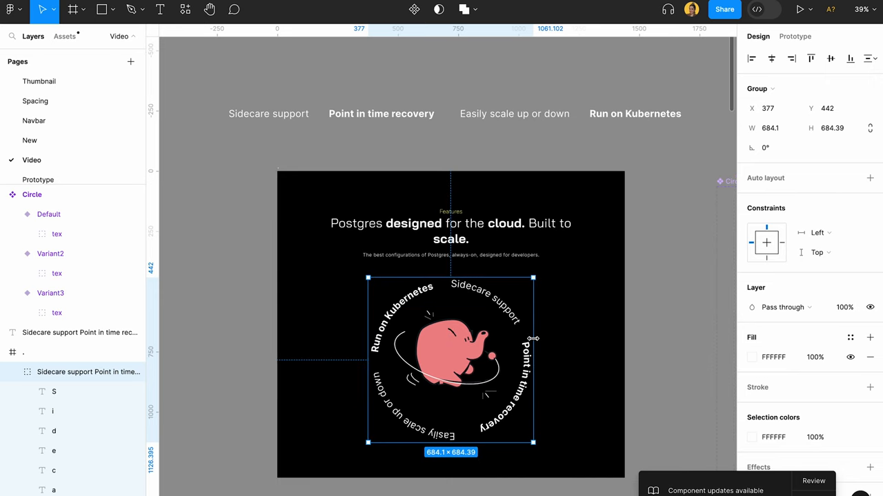
Step: Centre the text ring at X 360, Y 419 around the elephant, then open Plugins
left_click_drag(450, 358, 439, 343)
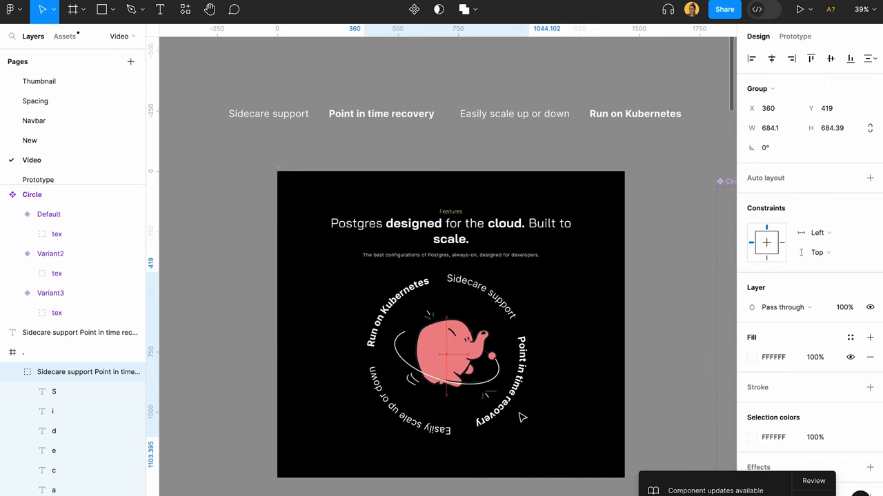
left_click(449, 352)
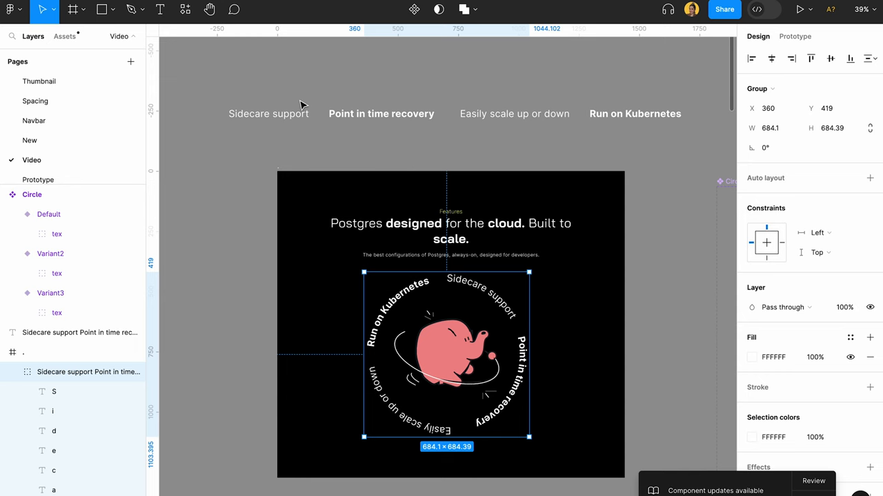
left_click(185, 9)
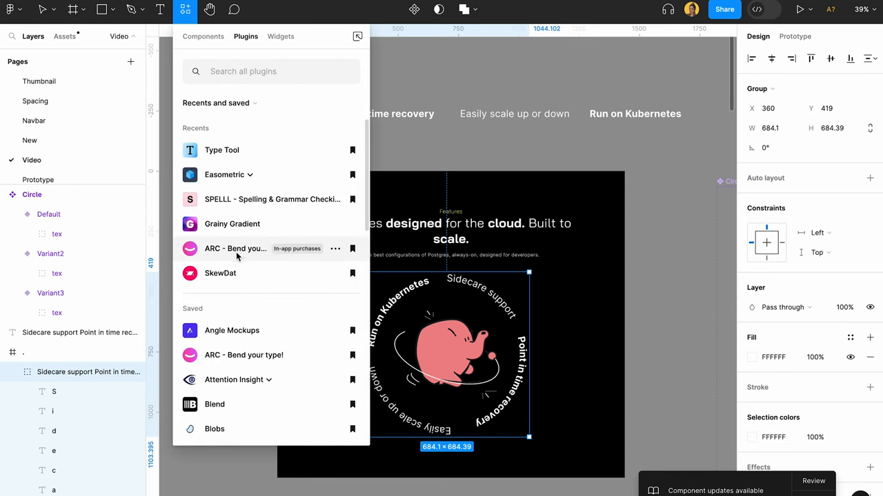
mouse_move(220, 274)
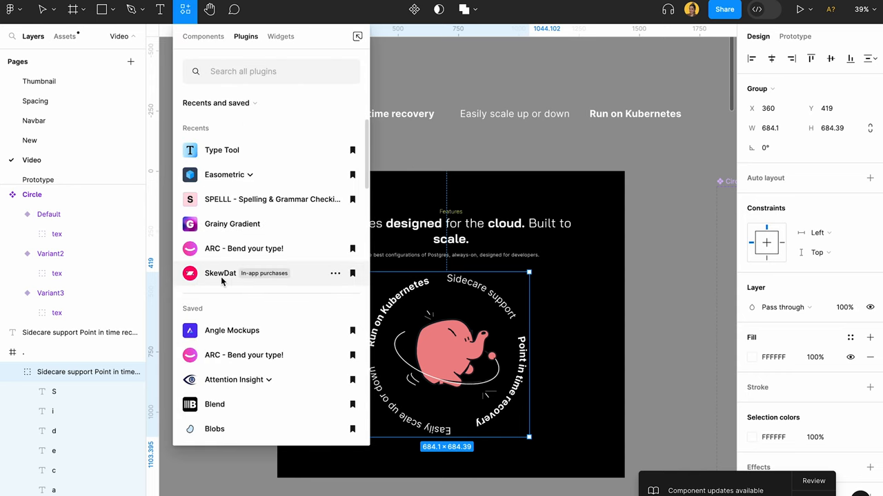
mouse_move(233, 285)
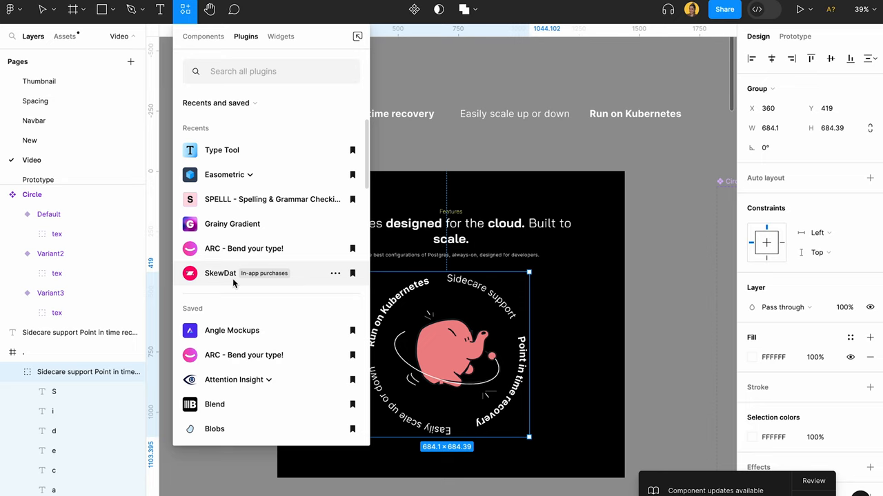
mouse_move(224, 175)
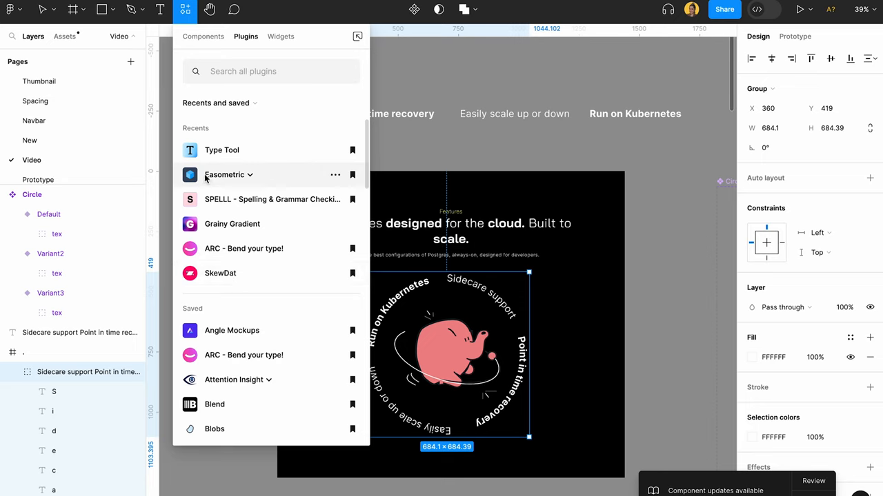
mouse_move(231, 223)
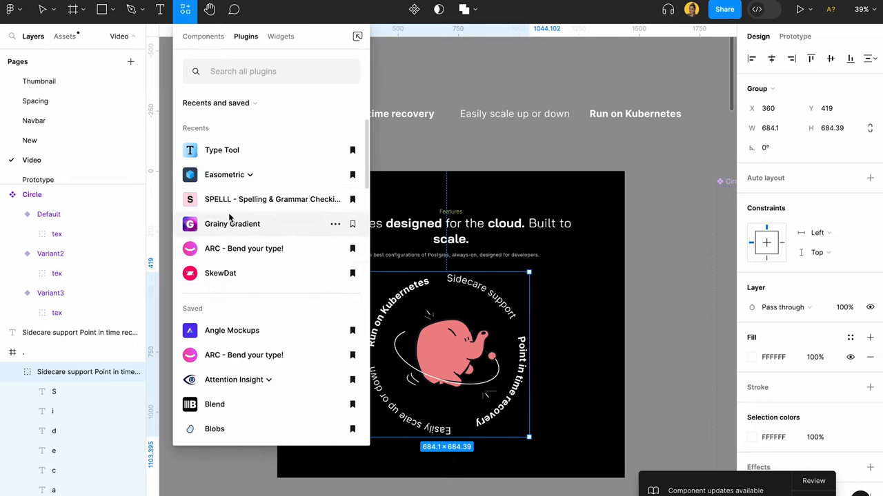
Step: Skew the text ring to a 6.73° tilt and position it at X 162, Y 550
left_click(224, 175)
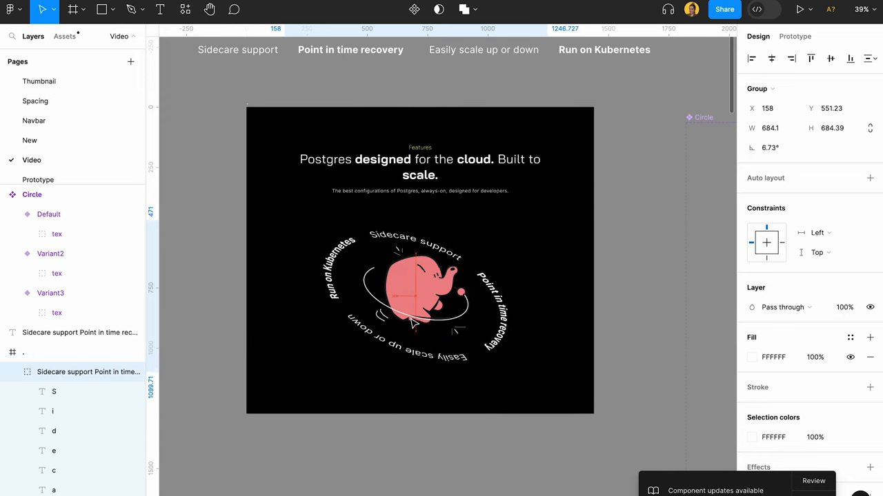
left_click_drag(421, 296, 419, 286)
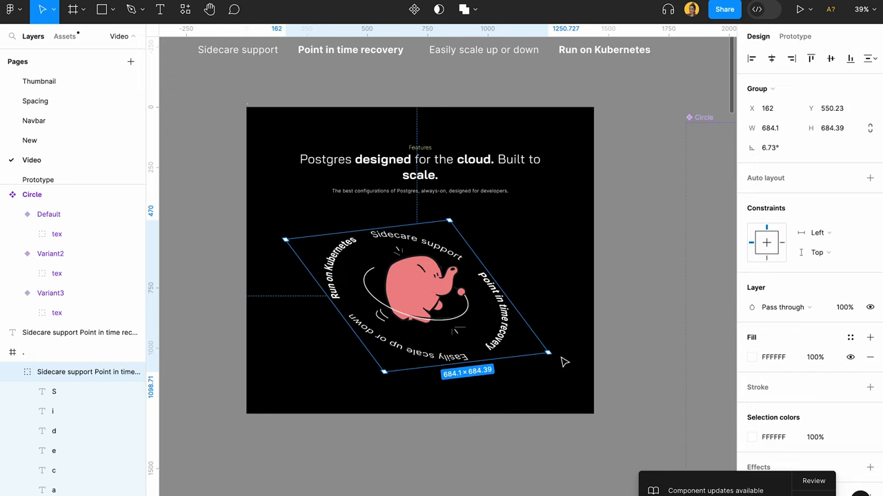
left_click_drag(548, 358, 559, 351)
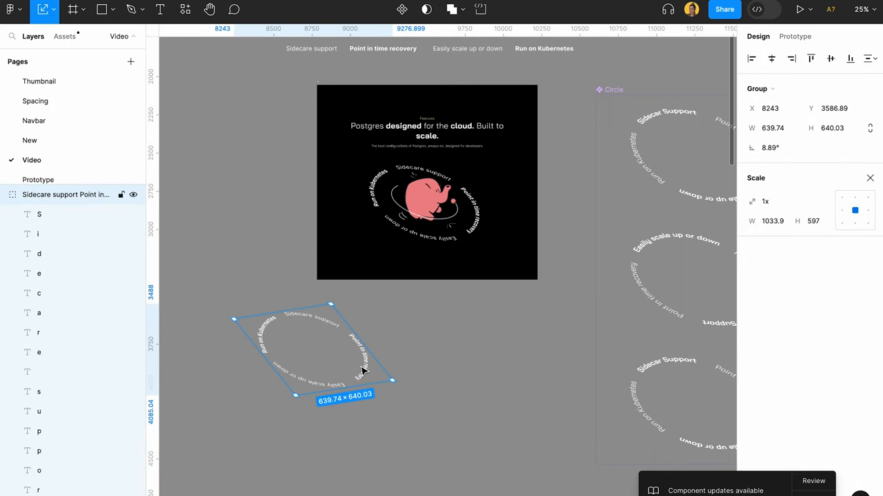
Step: Move the tilted ring copy into a new fill-less Rotation frame
left_click_drag(314, 351, 383, 351)
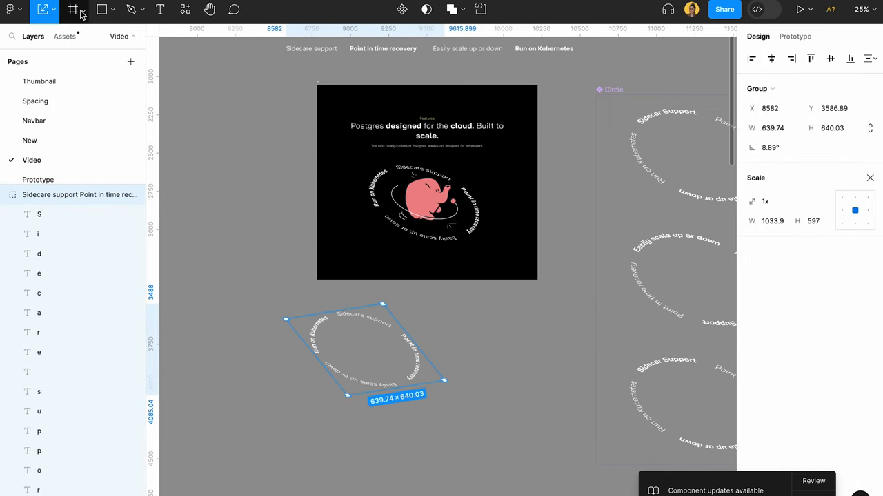
left_click(73, 9)
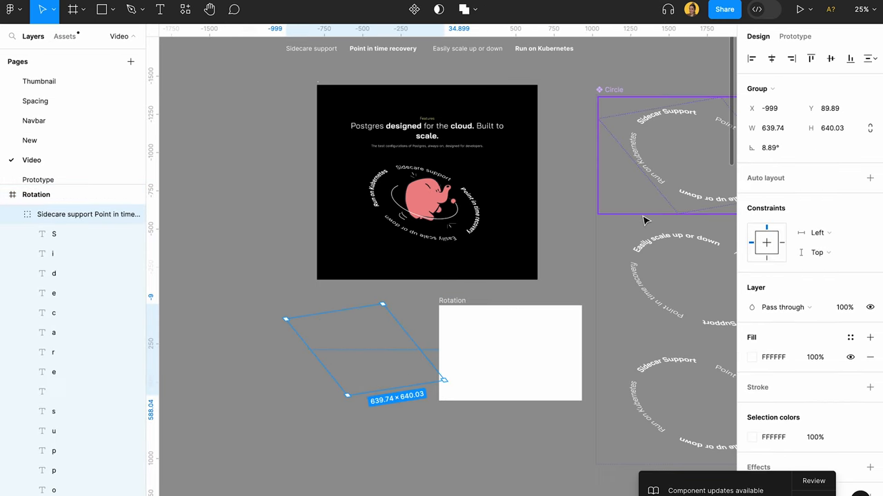
left_click_drag(366, 352, 510, 351)
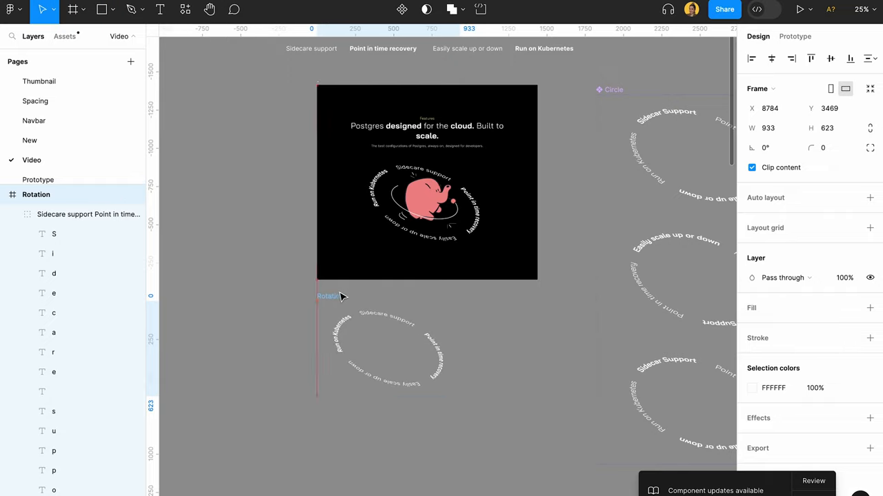
Step: Make Rotation a component and add a second variant with the skewed ring
left_click(388, 348)
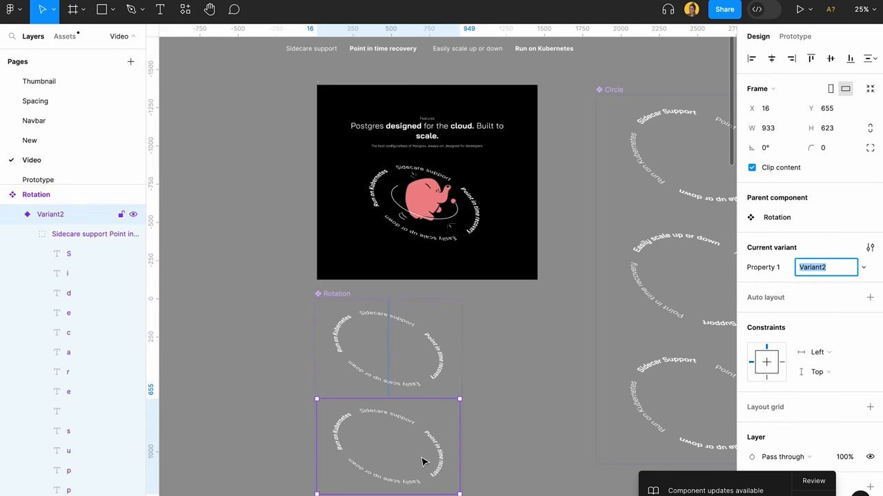
left_click(387, 349)
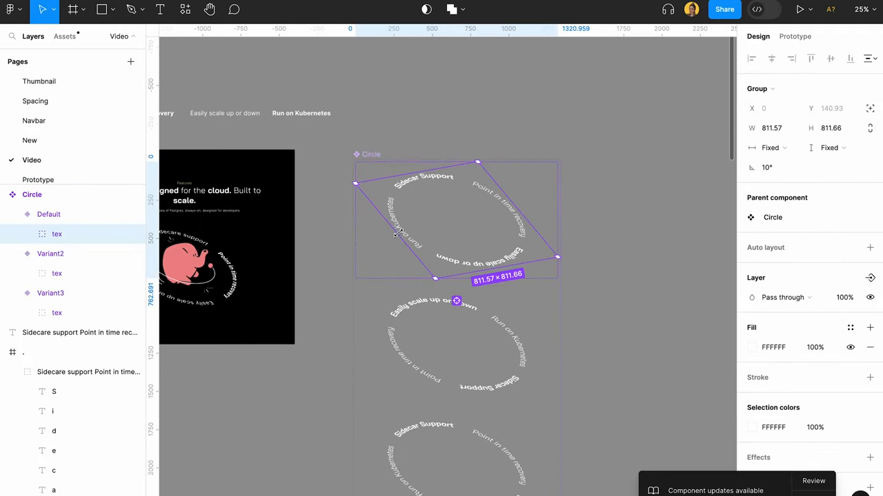
Step: Link Default to Variant2: after 1ms delay, smart animate, ease out 1000ms
scroll("up", 3)
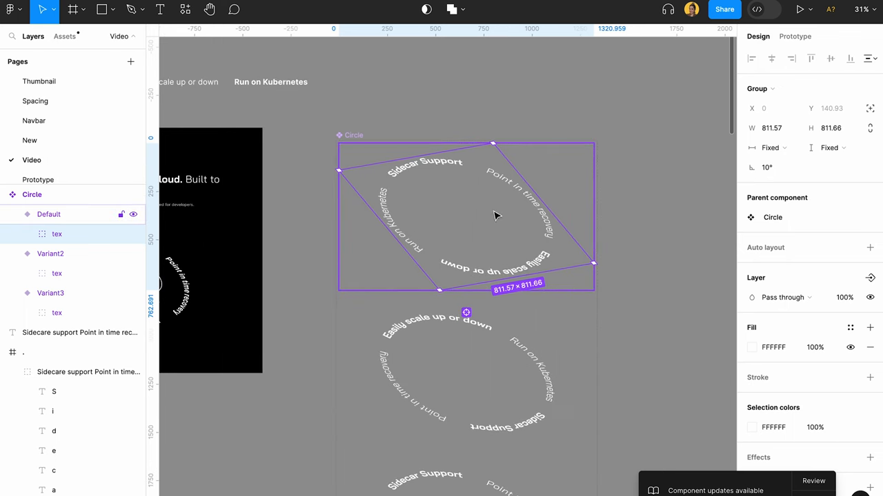
left_click(795, 36)
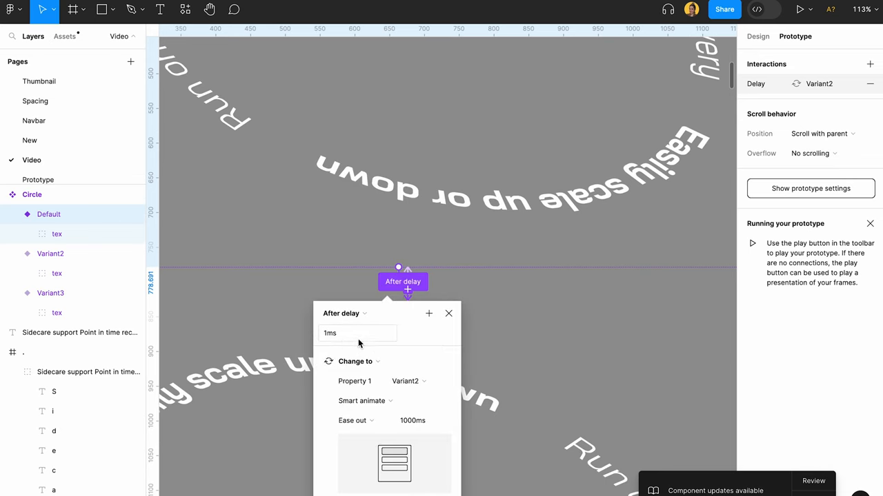
scroll("down", 3)
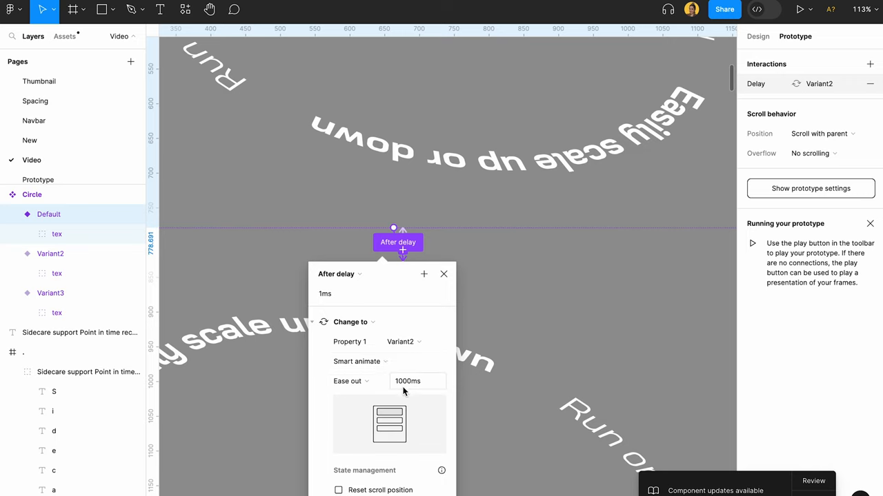
left_click(389, 416)
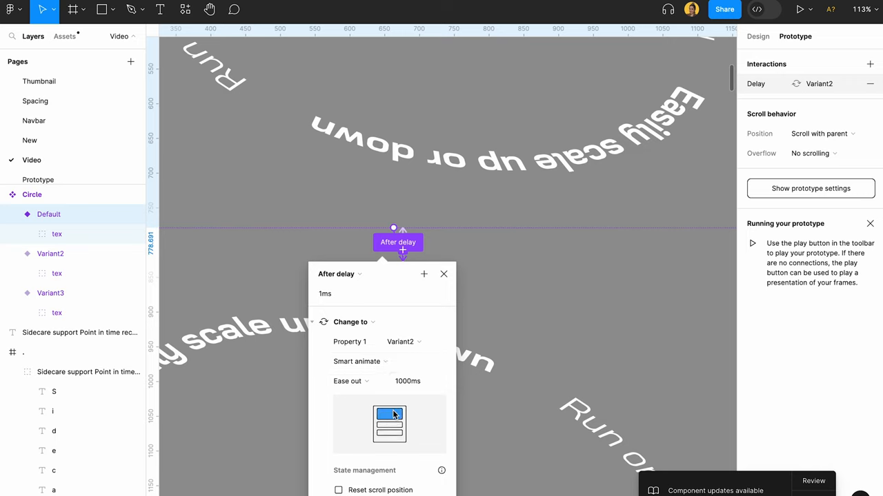
mouse_move(376, 451)
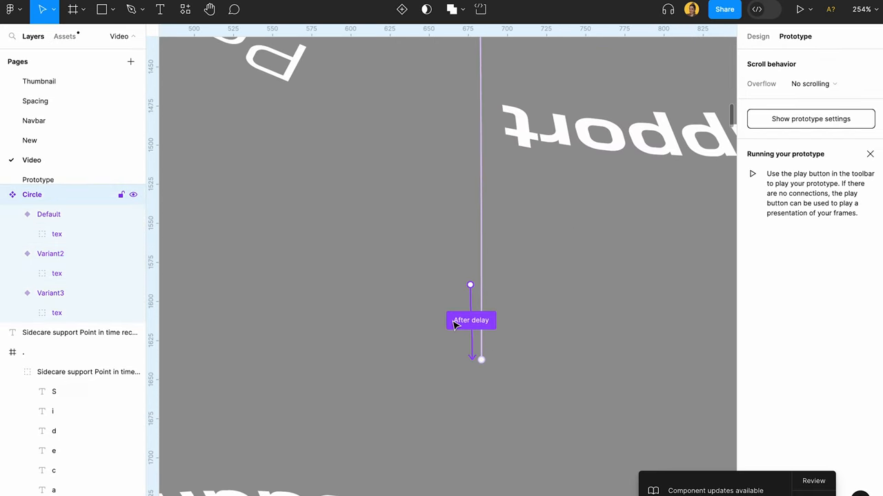
Step: Link Variant3 back to Default instantly after a 1ms delay
left_click(470, 320)
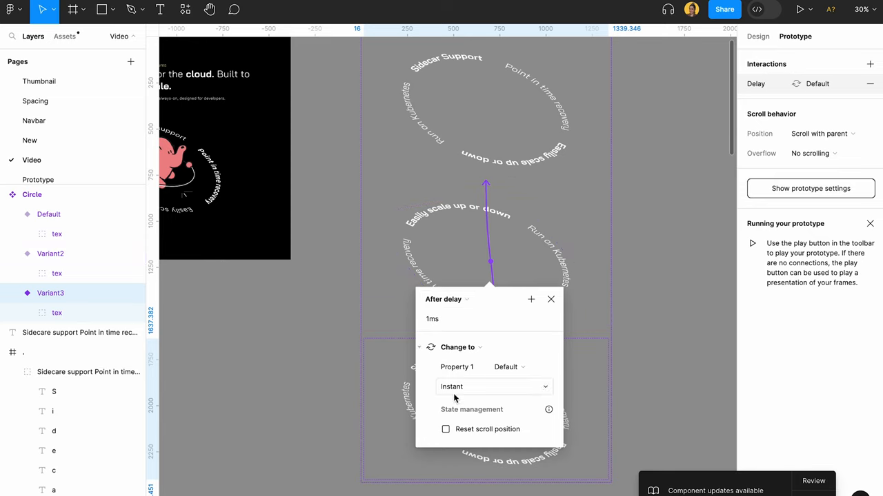
mouse_move(502, 393)
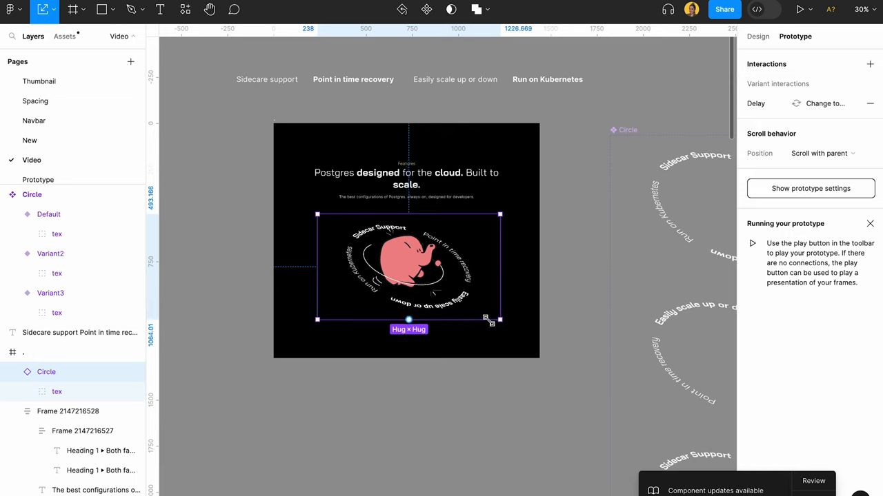
Step: Resize the Circle instance to wrap snugly around the elephant, then select the parent frame
left_click_drag(500, 318, 491, 315)
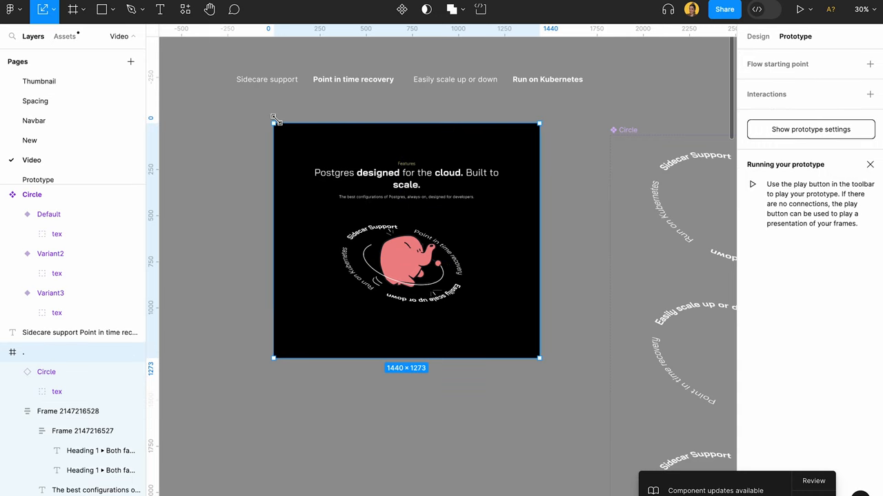
mouse_move(637, 261)
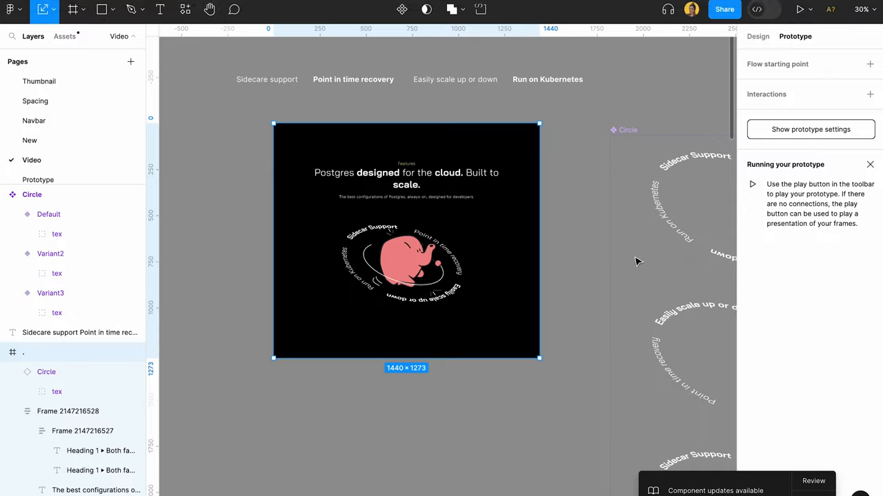
left_click(406, 179)
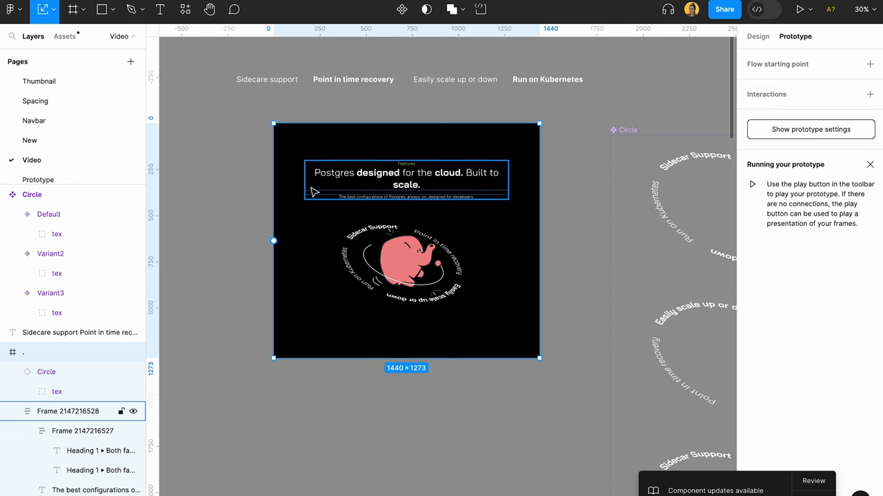
left_click(407, 265)
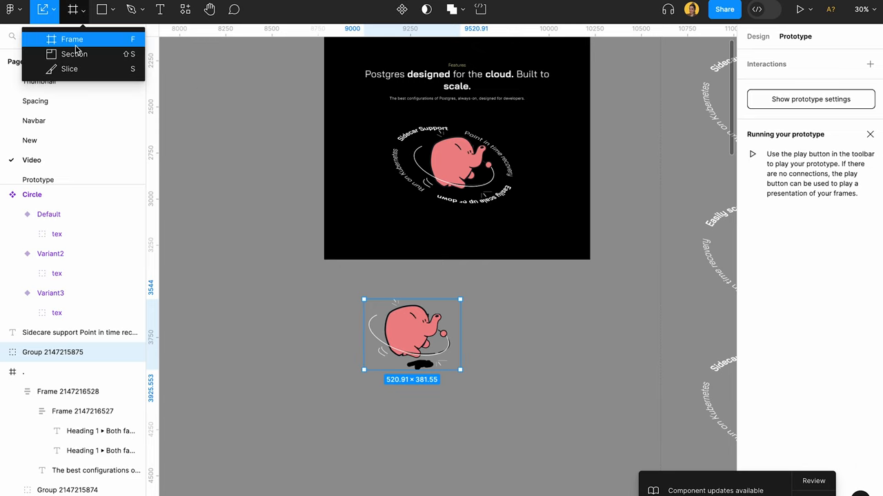
Step: Wrap the elephant copy in a fill-less frame named Illustartion, aligned to its left edge
left_click(72, 39)
type("Illustartion")
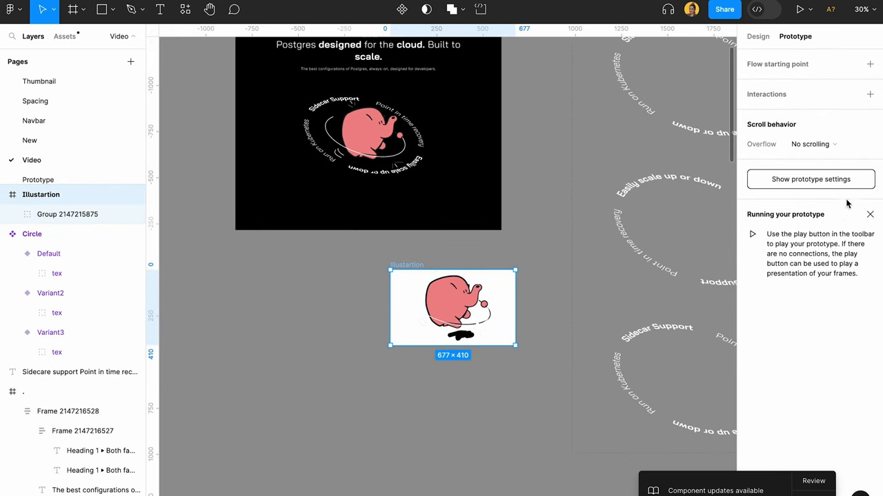
left_click(758, 36)
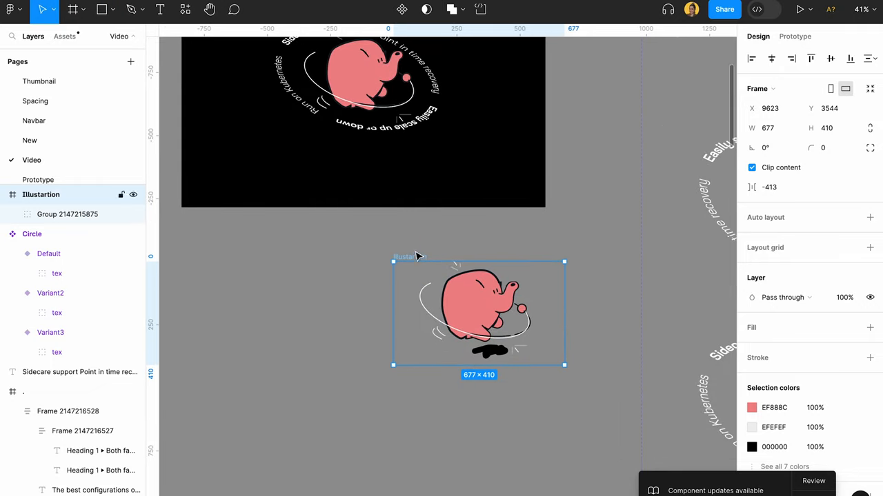
left_click_drag(479, 312, 406, 312)
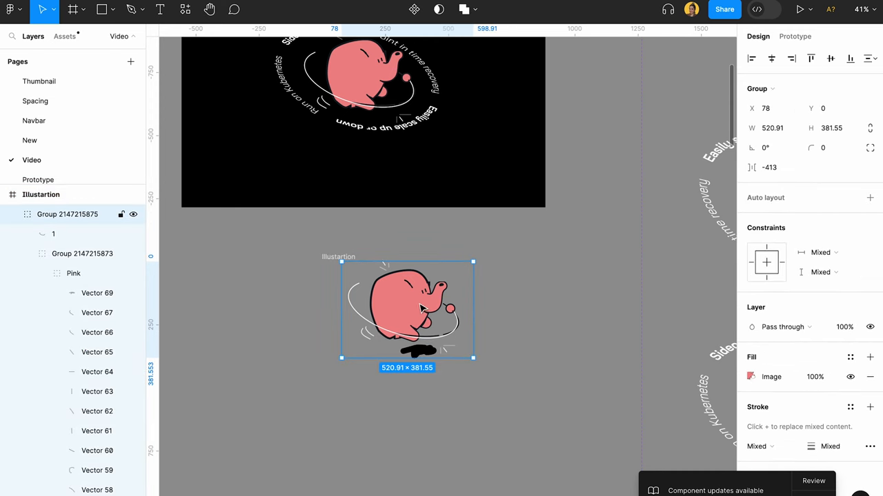
left_click_drag(407, 311, 386, 317)
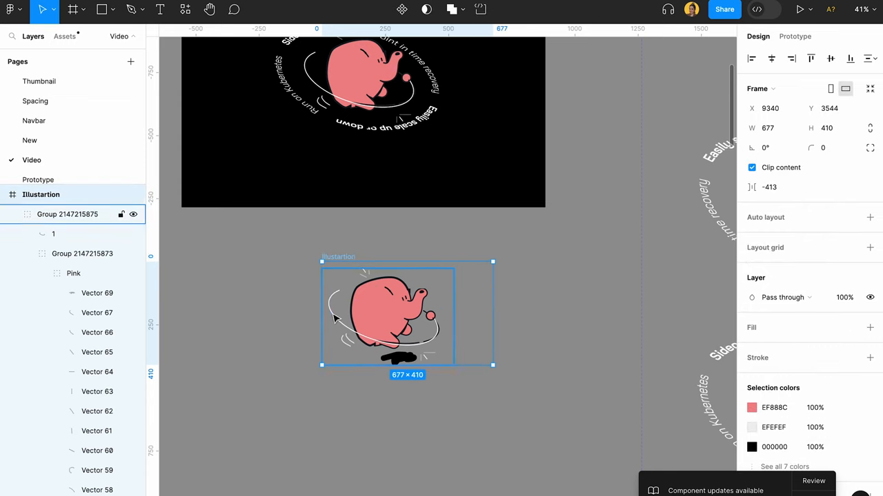
left_click(414, 317)
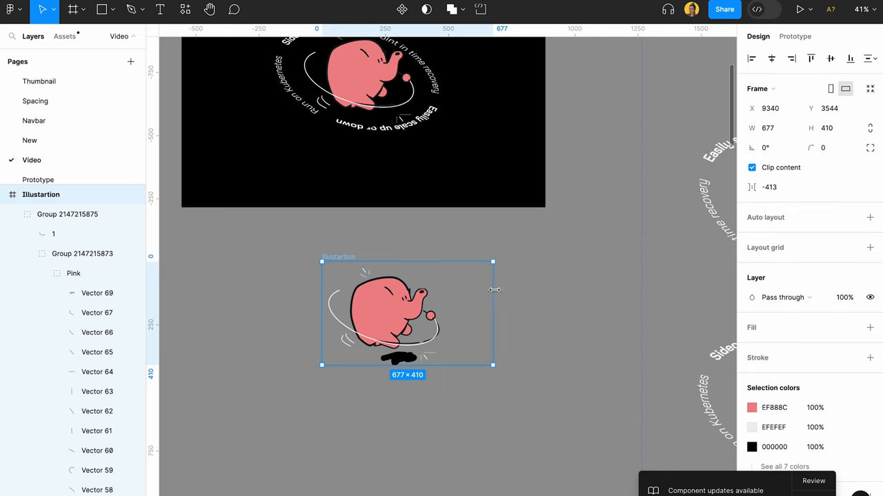
left_click(493, 292)
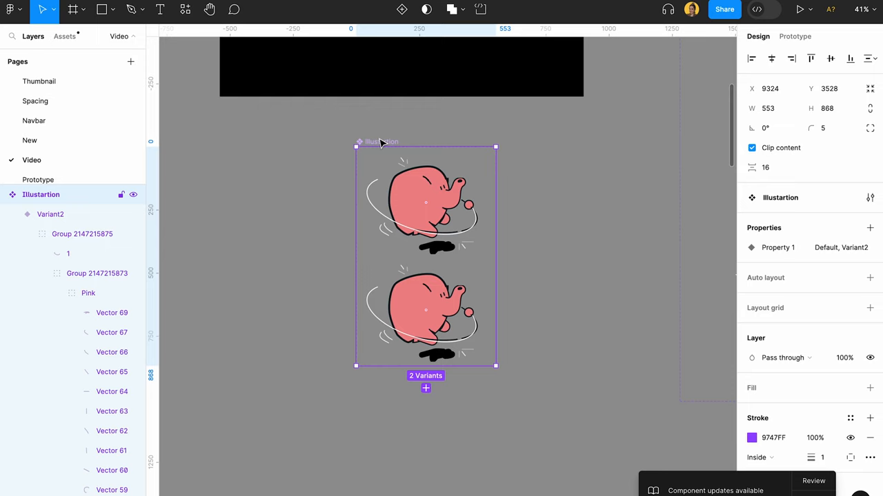
Step: Set the gap between the two Illustartion elephant variants to 56
left_click(870, 278)
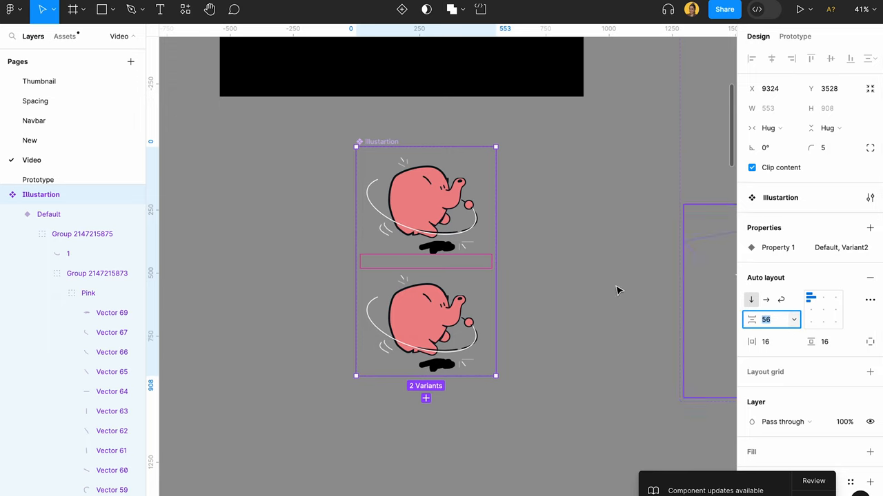
left_click(617, 290)
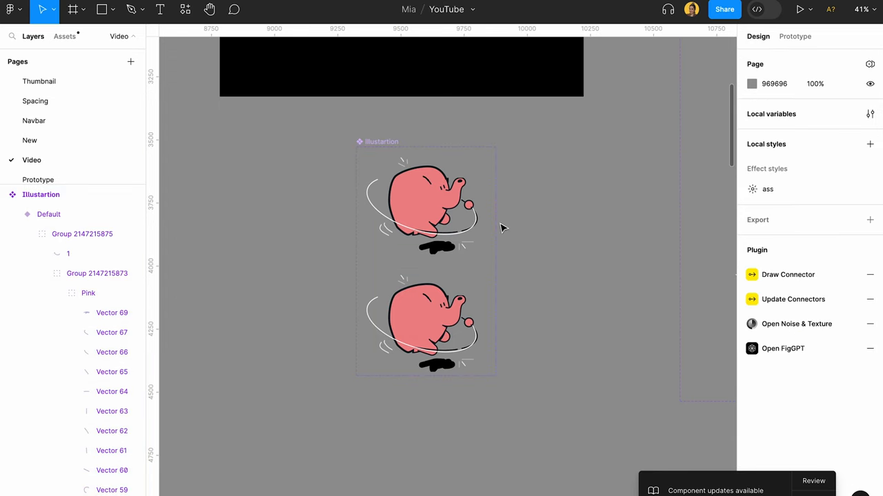
left_click(425, 203)
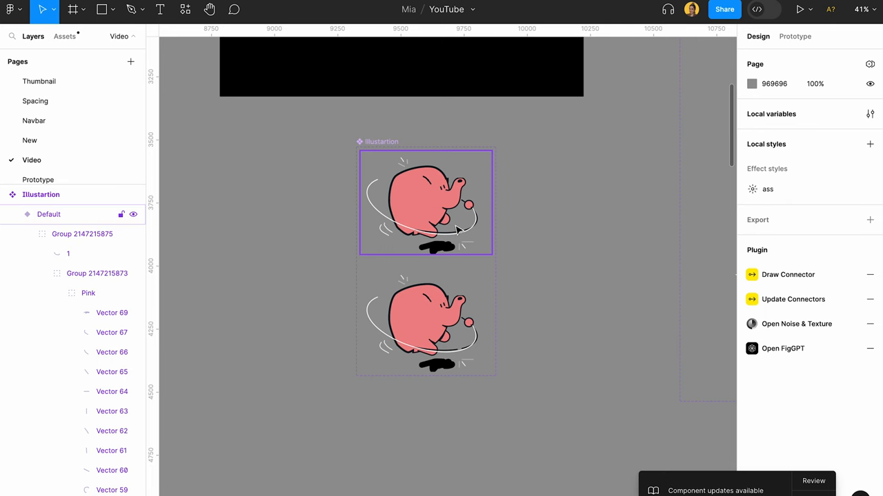
Step: Select the motion-line vectors beside Variant2's shadow and group them
left_click(426, 324)
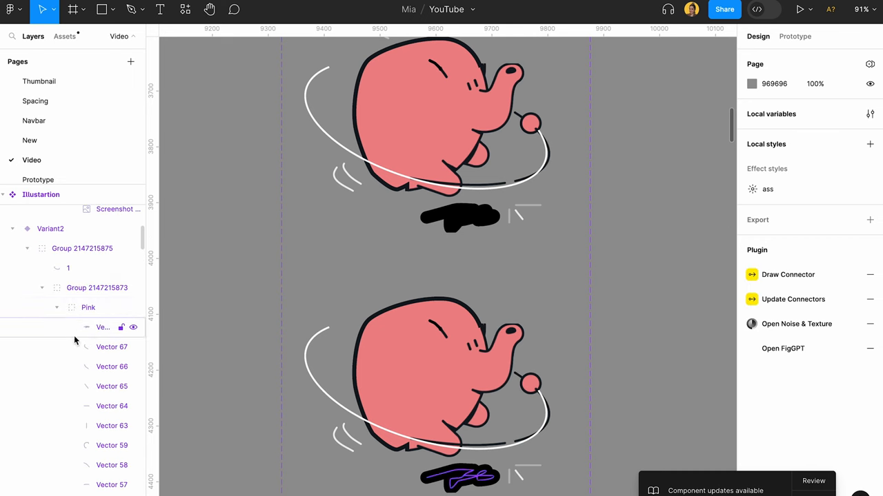
left_click(87, 287)
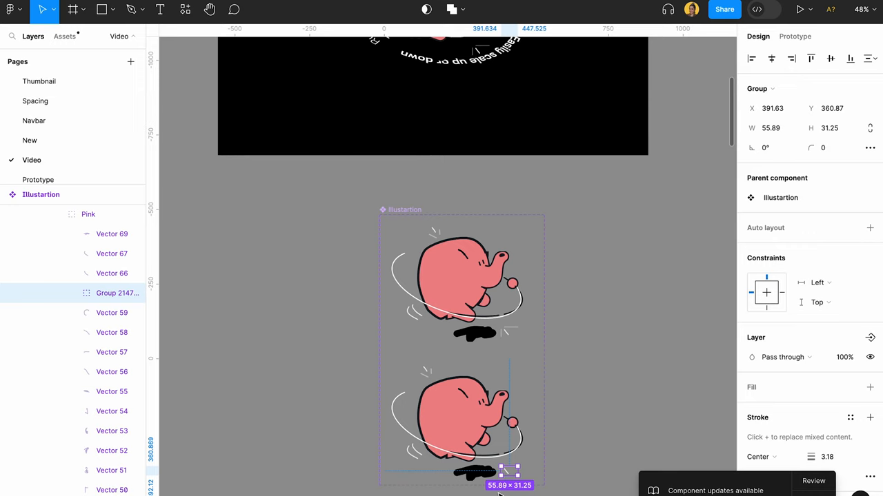
left_click(88, 242)
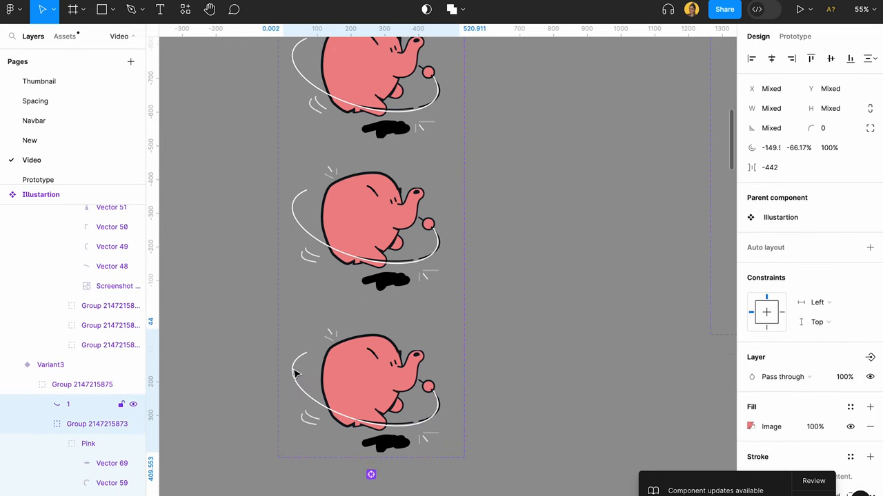
Step: Scroll down and select the elephant group in the lower stacked variant
left_click(371, 389)
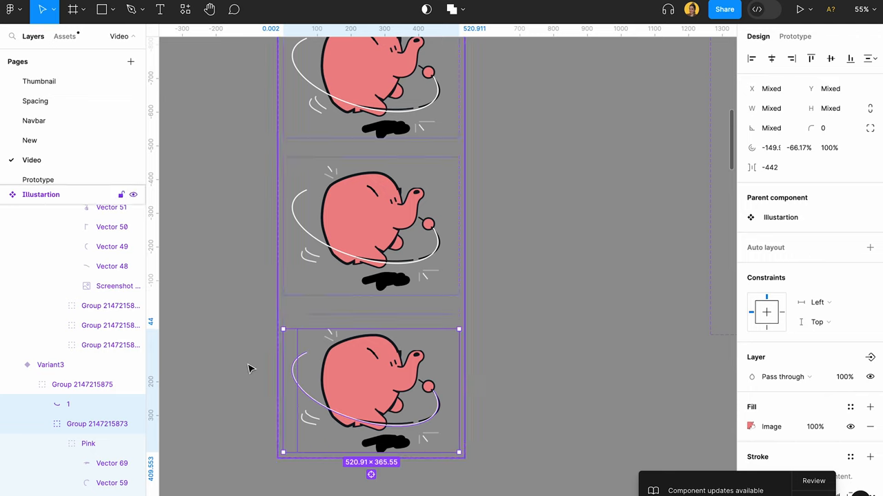
scroll("down", 3)
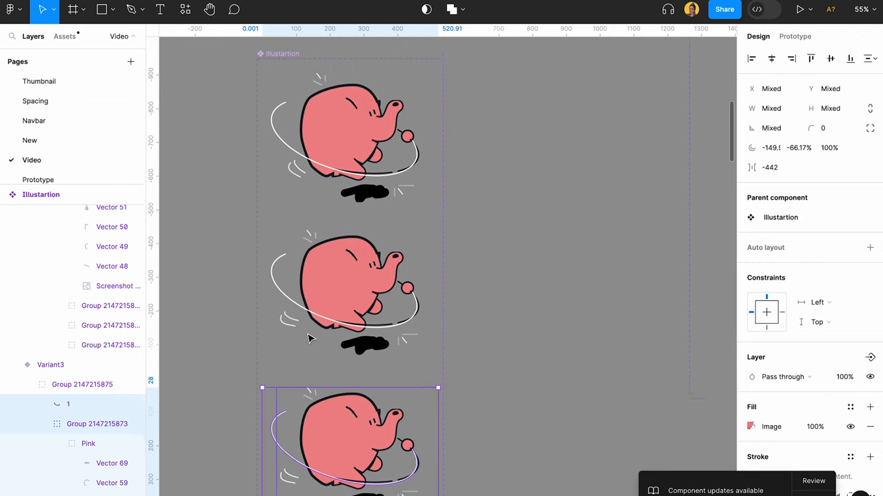
scroll("down", 3)
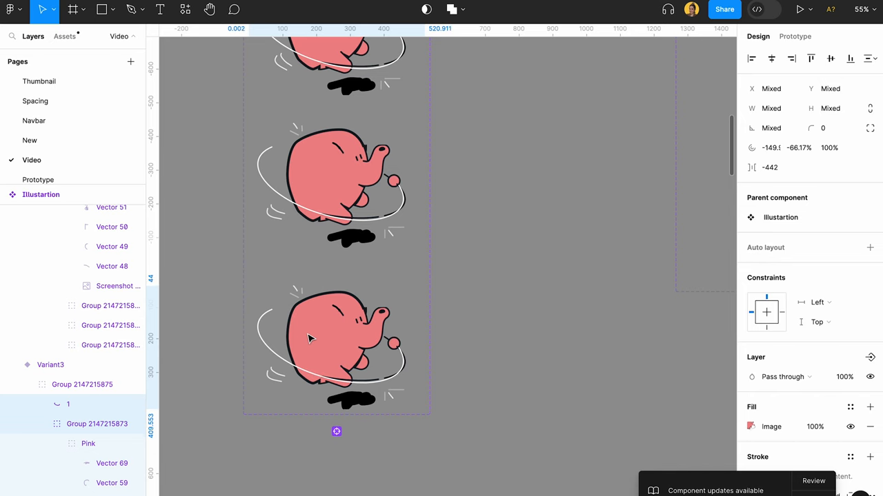
left_click(310, 337)
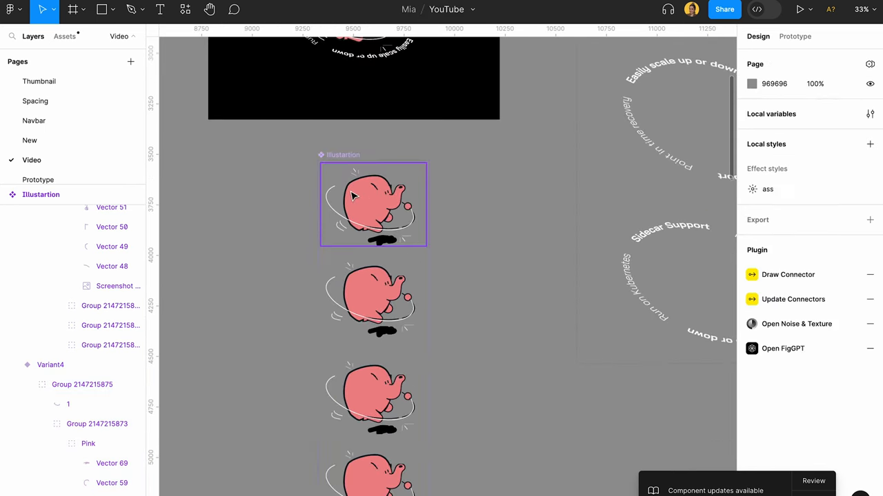
Step: Set the Default variant's transition to trigger on hover with Smart animate
left_click(794, 35)
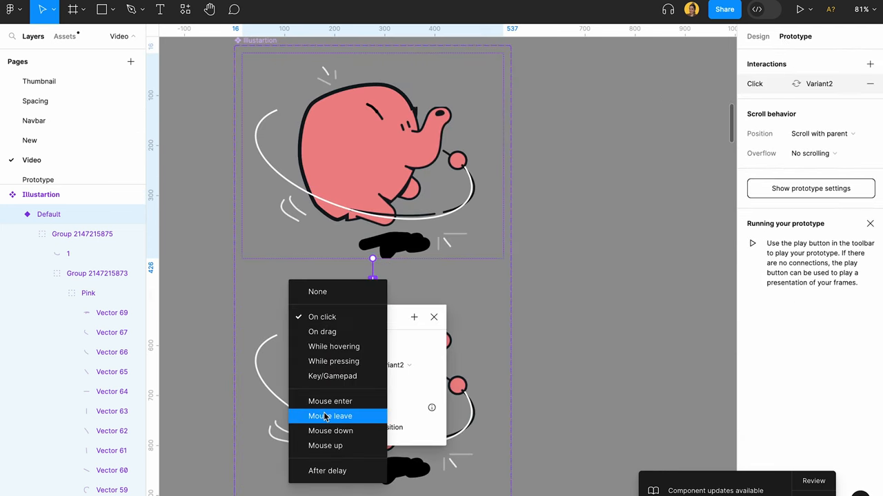
mouse_move(352, 410)
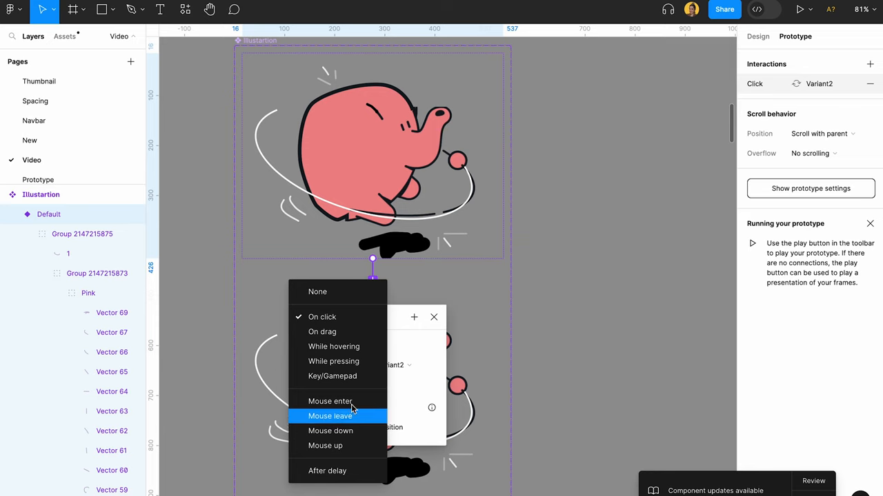
left_click(334, 347)
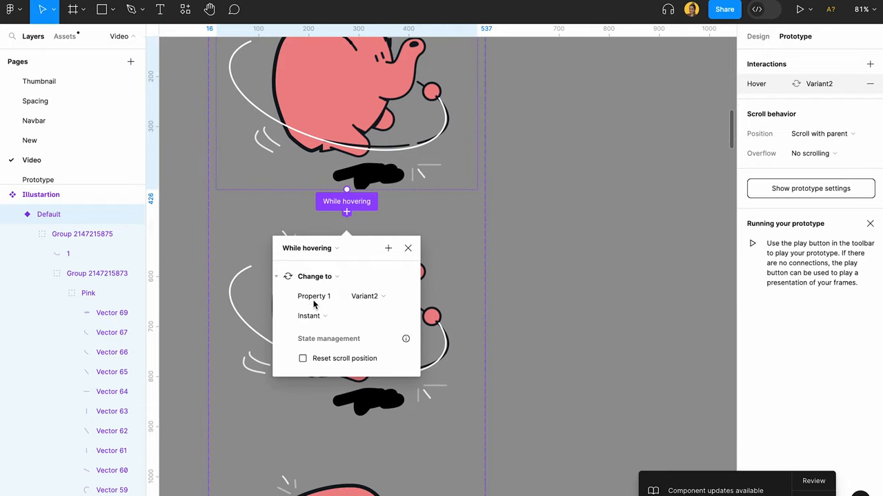
left_click(312, 316)
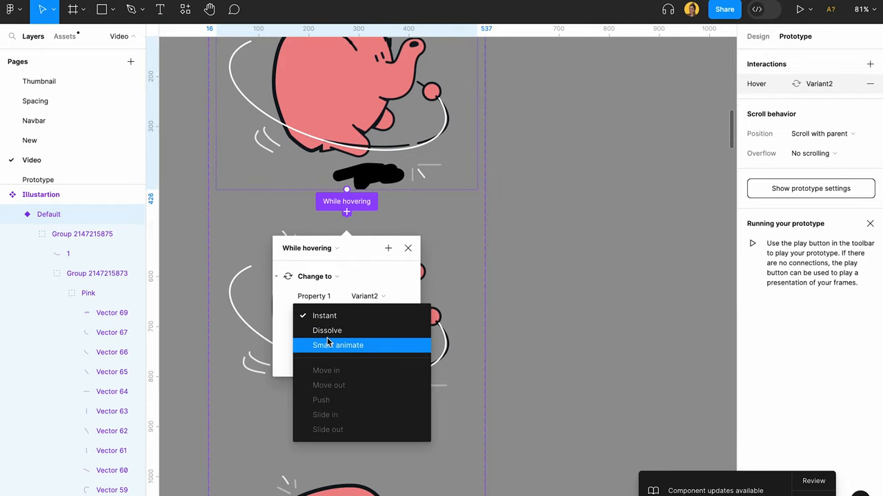
left_click(338, 345)
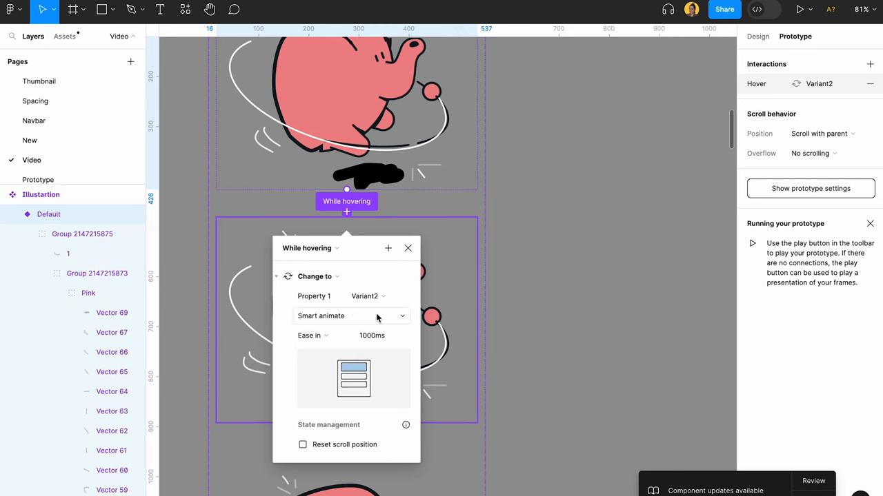
Step: Set hover triggers for the Variant2 and Variant3 transitions and review Variant4's return
left_click(408, 249)
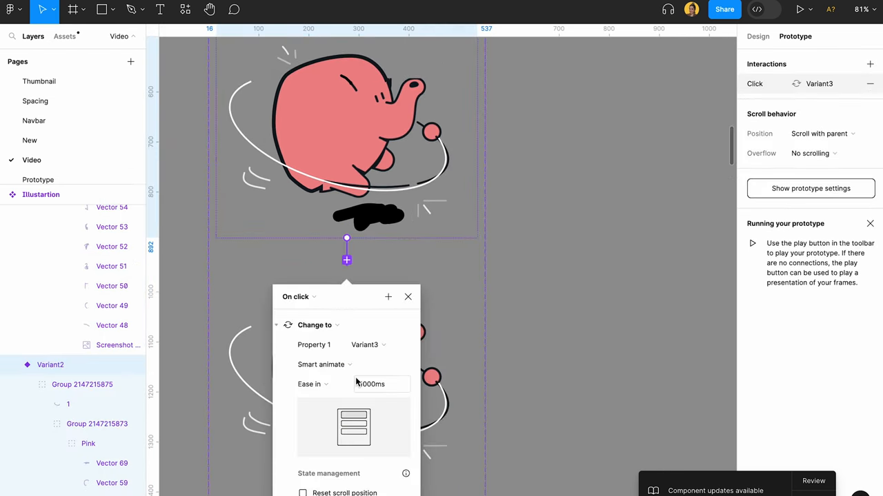
left_click(300, 297)
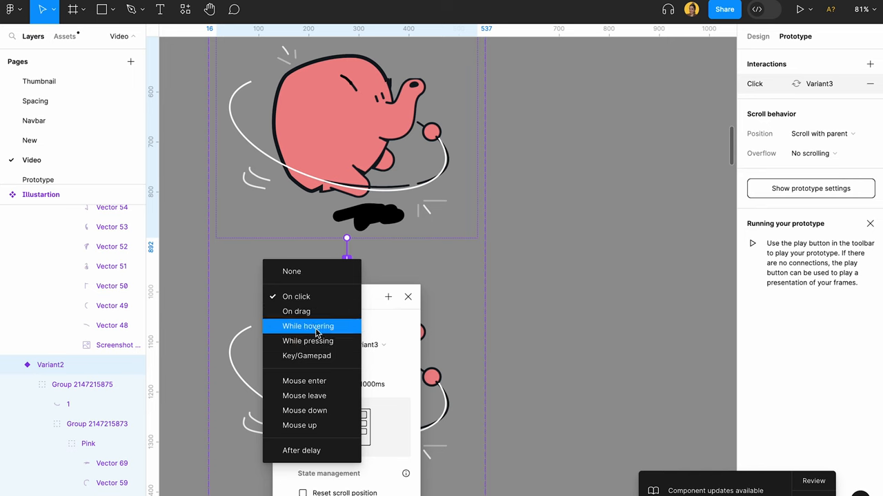
left_click(308, 326)
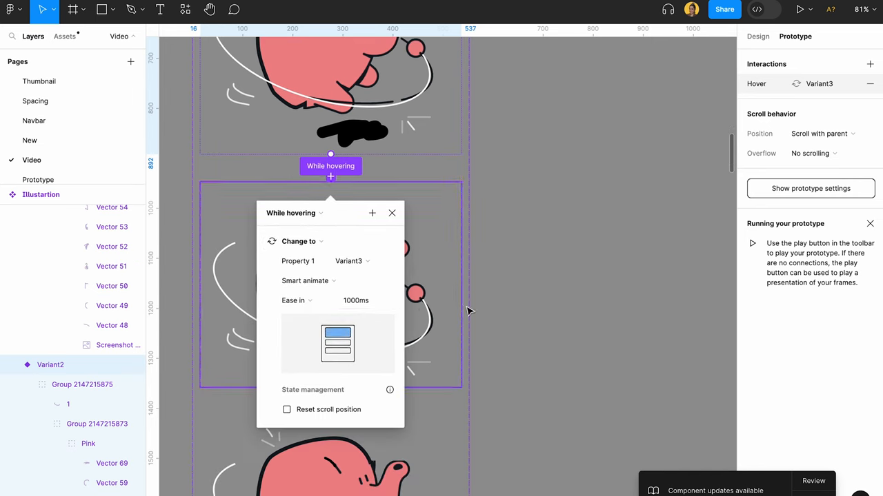
left_click(392, 213)
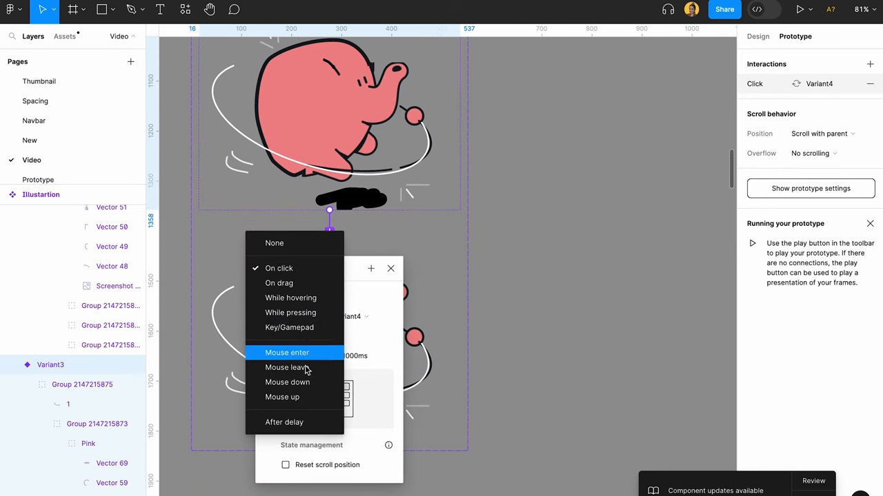
left_click(291, 297)
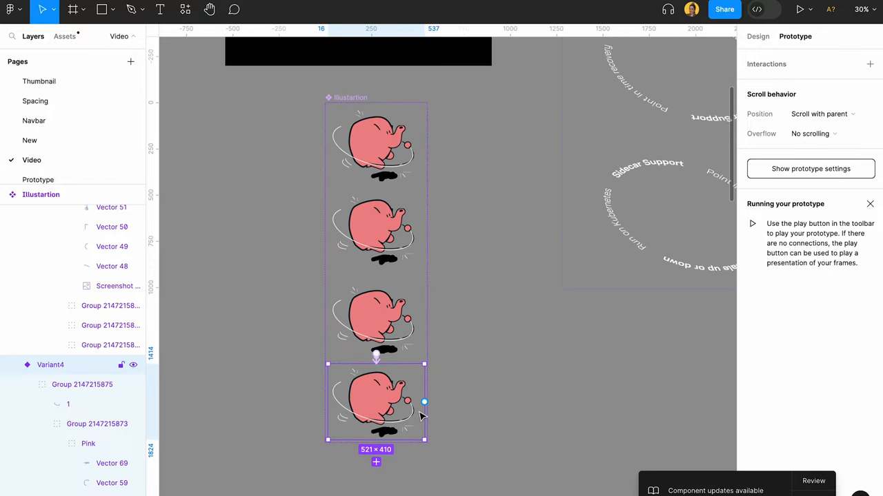
left_click(870, 63)
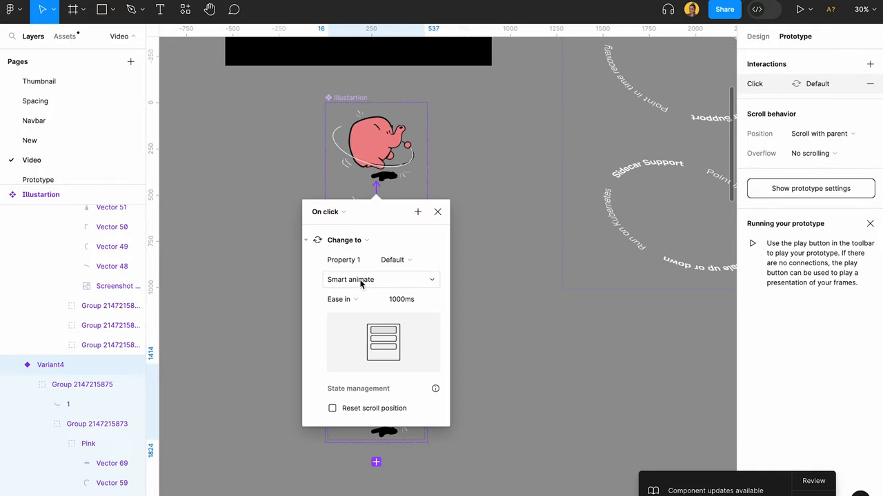
left_click(329, 212)
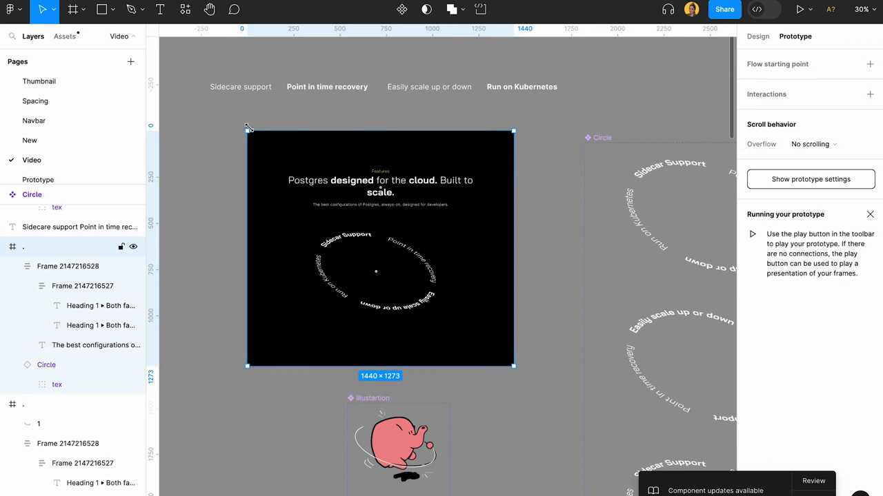
Step: Select the Default elephant variant to show its hover connection to Variant2
left_click(369, 266)
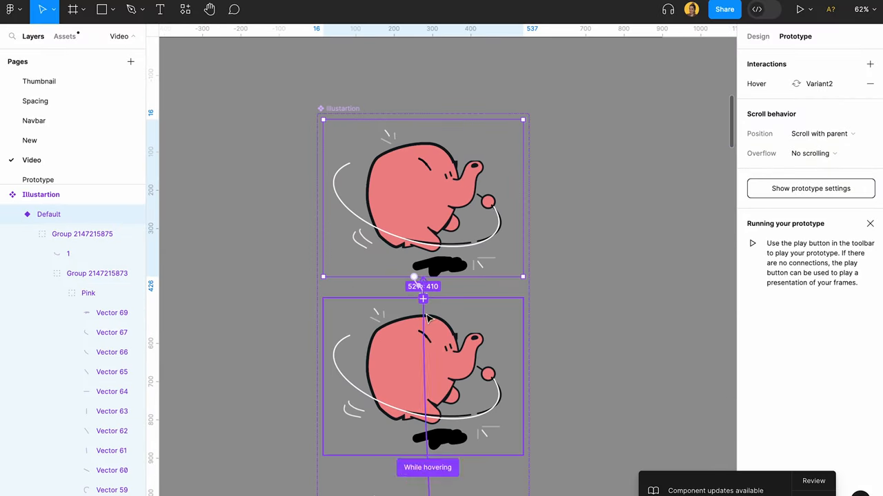
Step: Switch the Default and Variant2 transitions to fire After delay
left_click(427, 468)
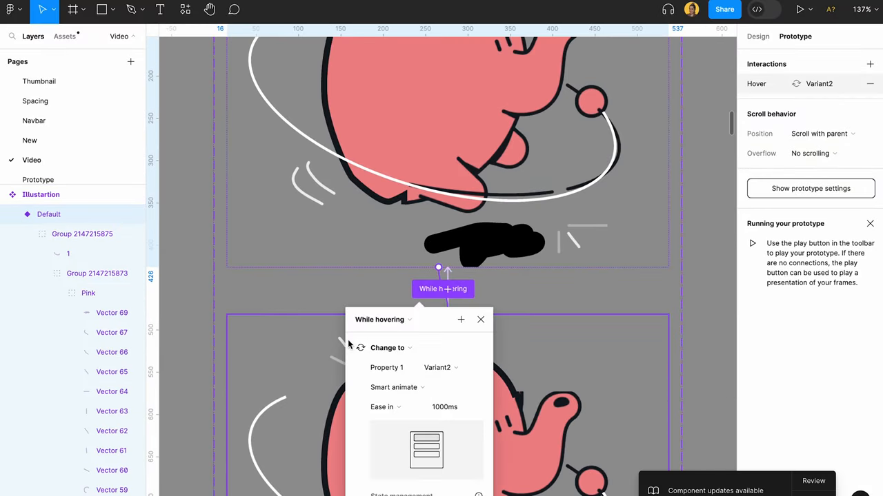
left_click(379, 320)
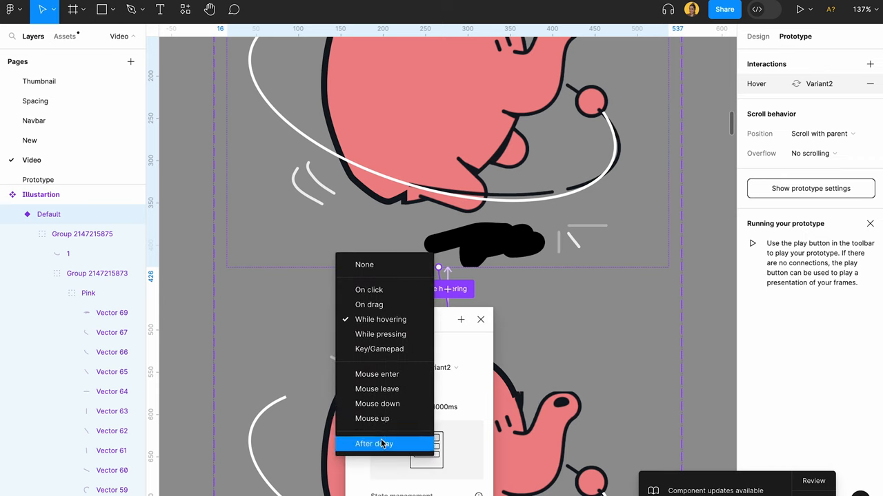
left_click(374, 443)
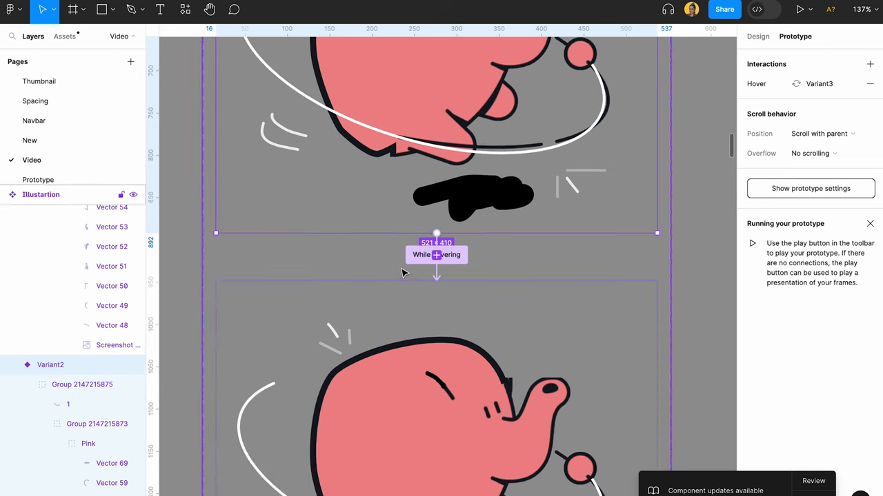
left_click(420, 255)
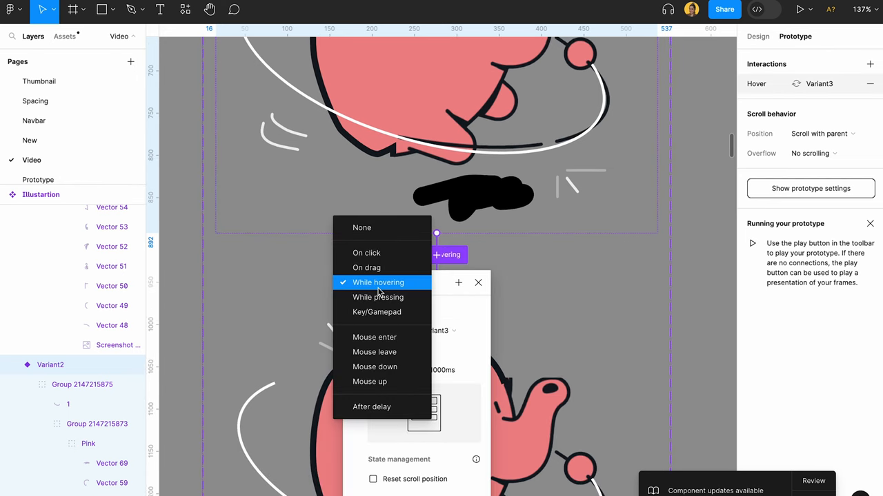
left_click(372, 406)
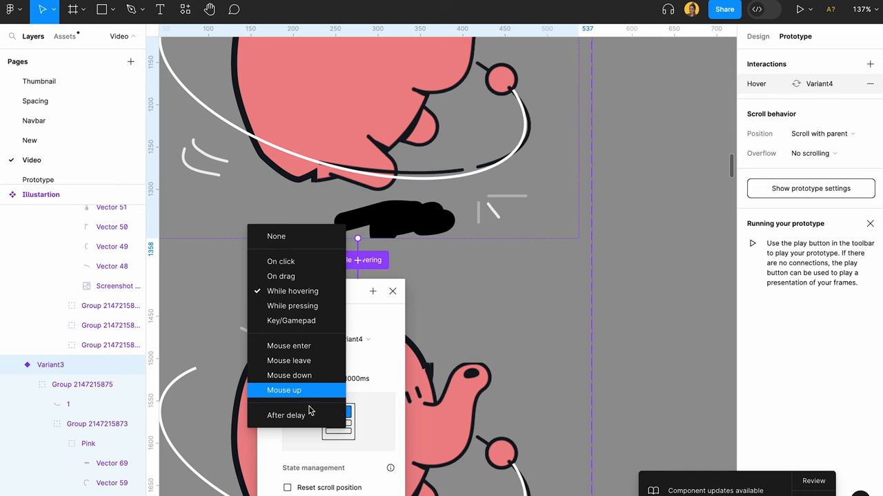
Step: Switch the Variant3 and Variant4 transitions to After delay and recheck the Default trigger
left_click(285, 416)
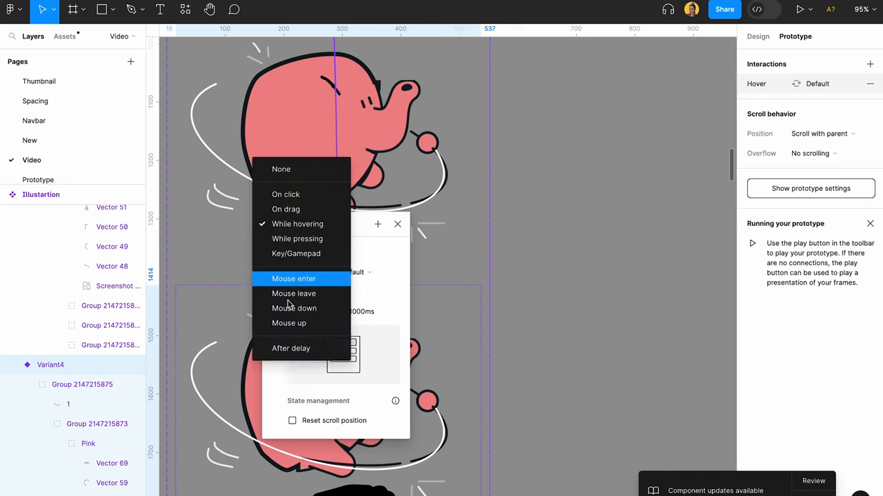
left_click(290, 348)
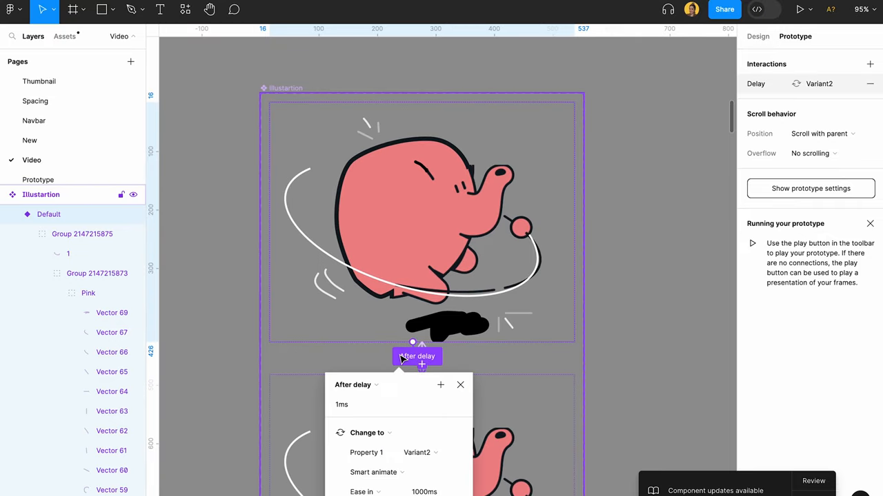
left_click(352, 385)
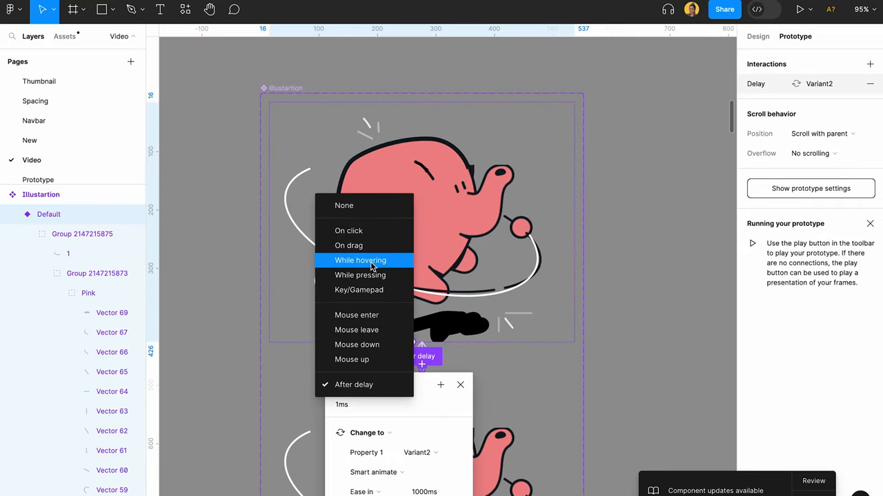
left_click(360, 260)
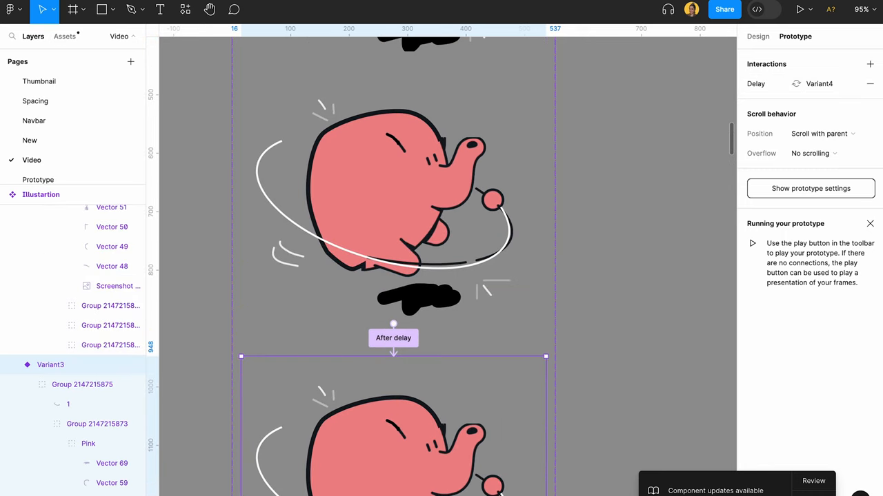
left_click(799, 9)
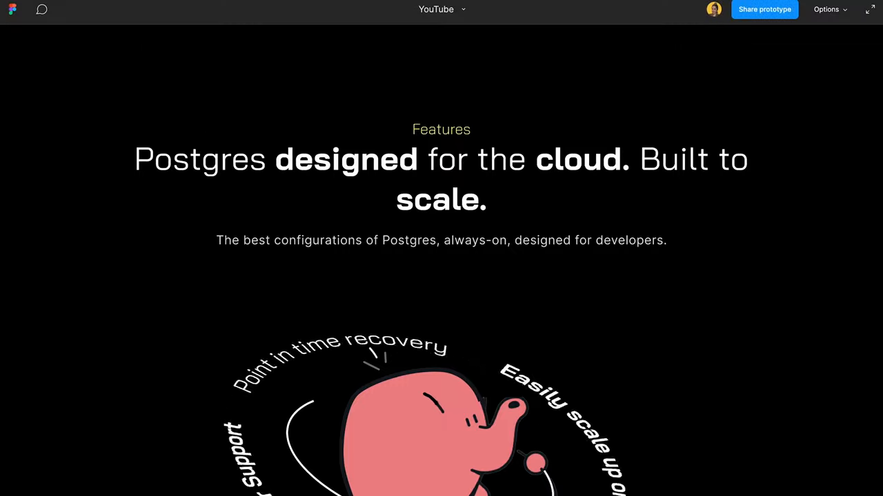
Step: Scroll the presented features page while the text ring orbits the elephant
scroll("down", 3)
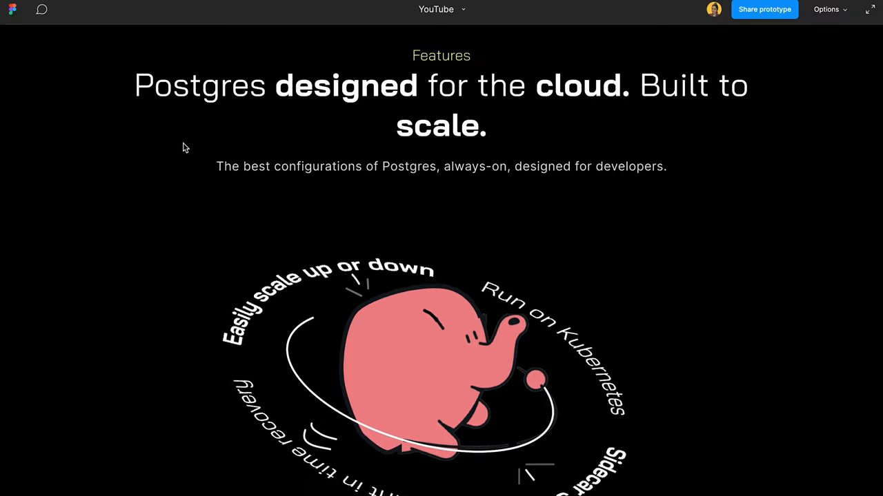